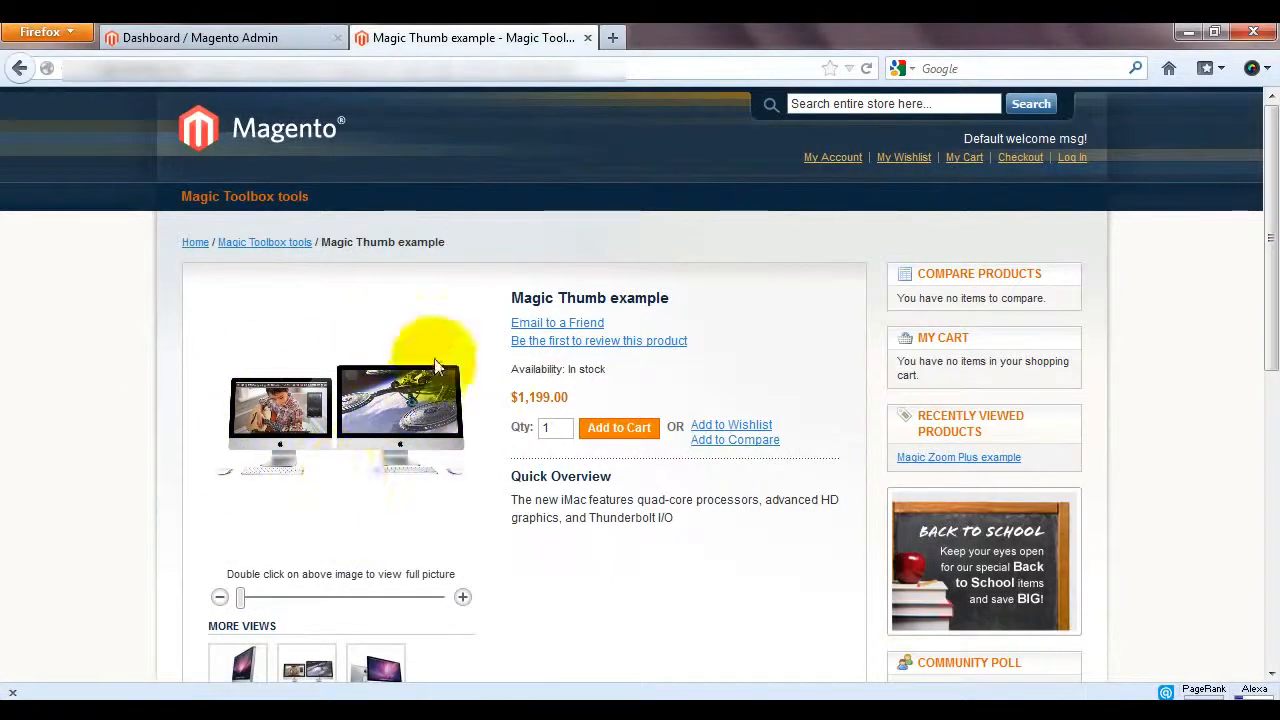
mouse_move(424, 384)
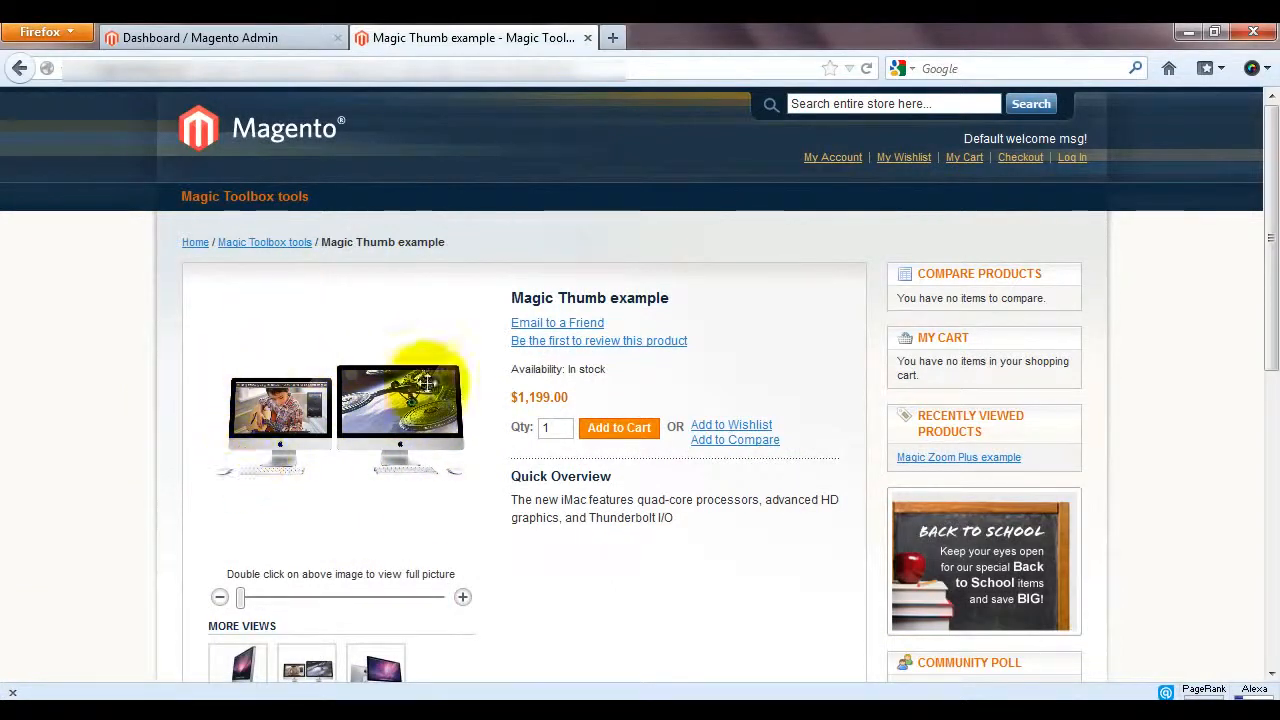
mouse_move(388, 444)
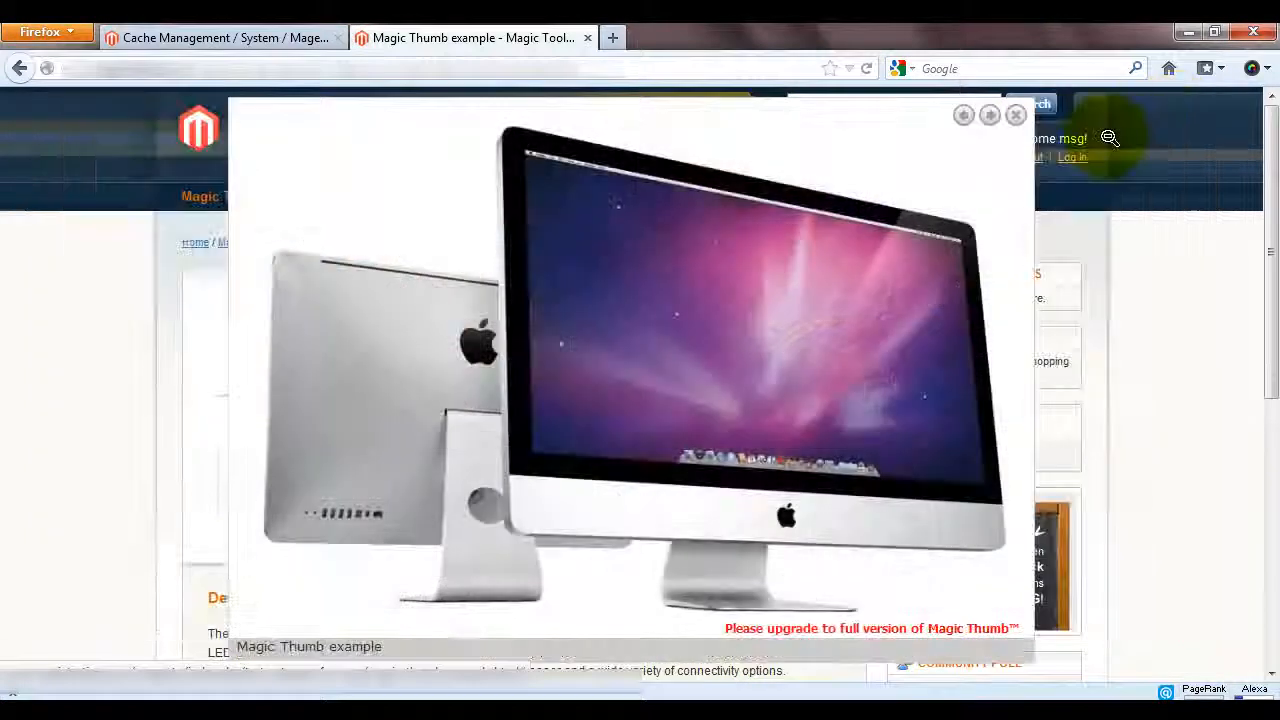
- Download the Magic Thumb for Magento zip and extract it into the mod_magento_magicthumb folder
click(990, 114)
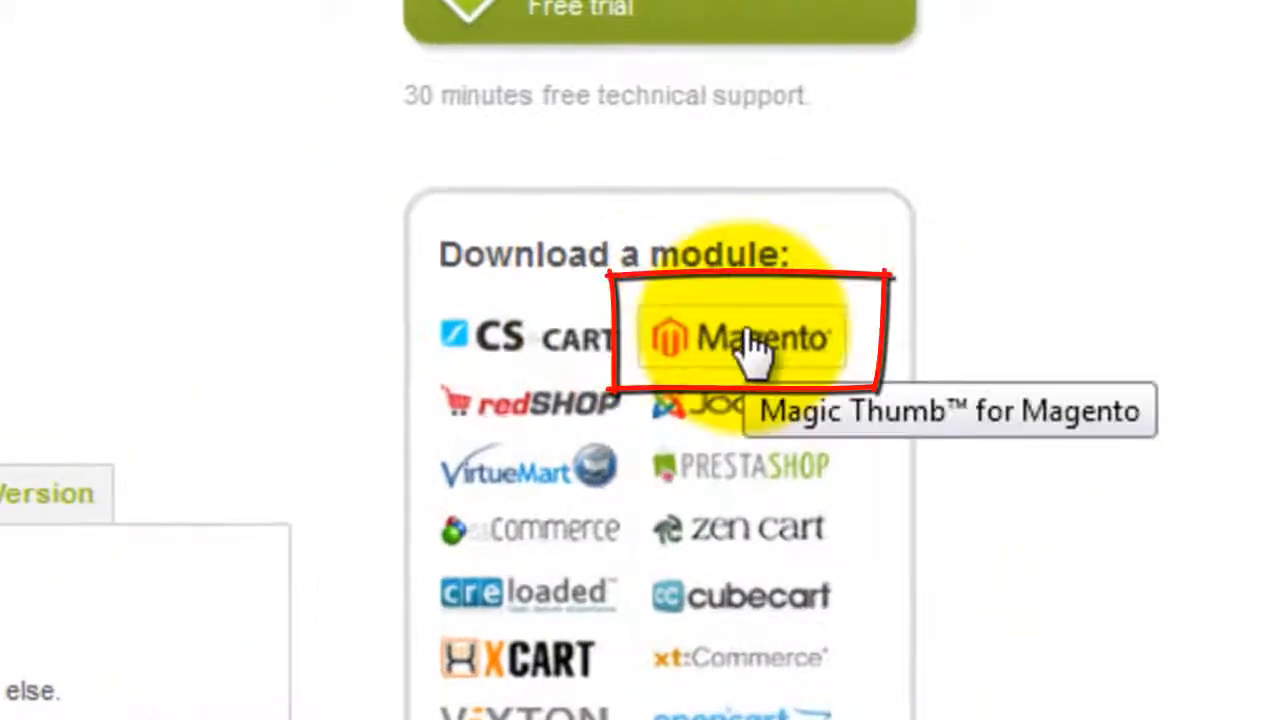
click(744, 336)
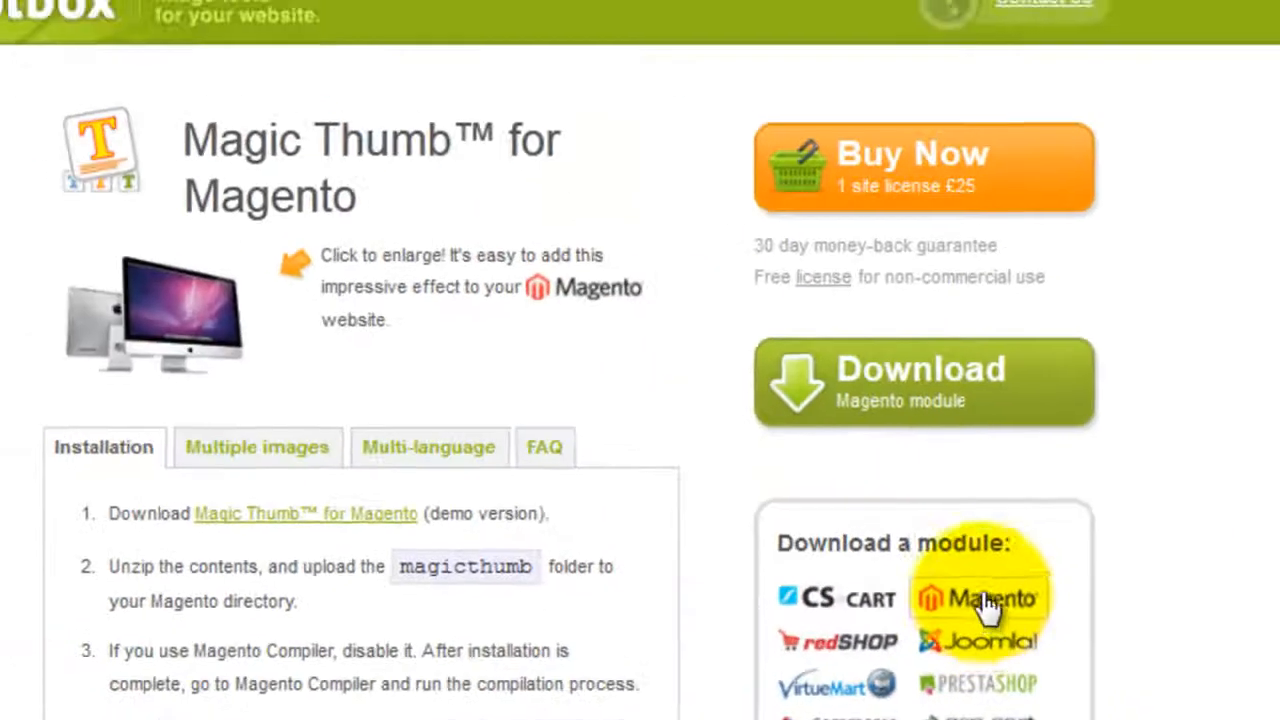
click(980, 598)
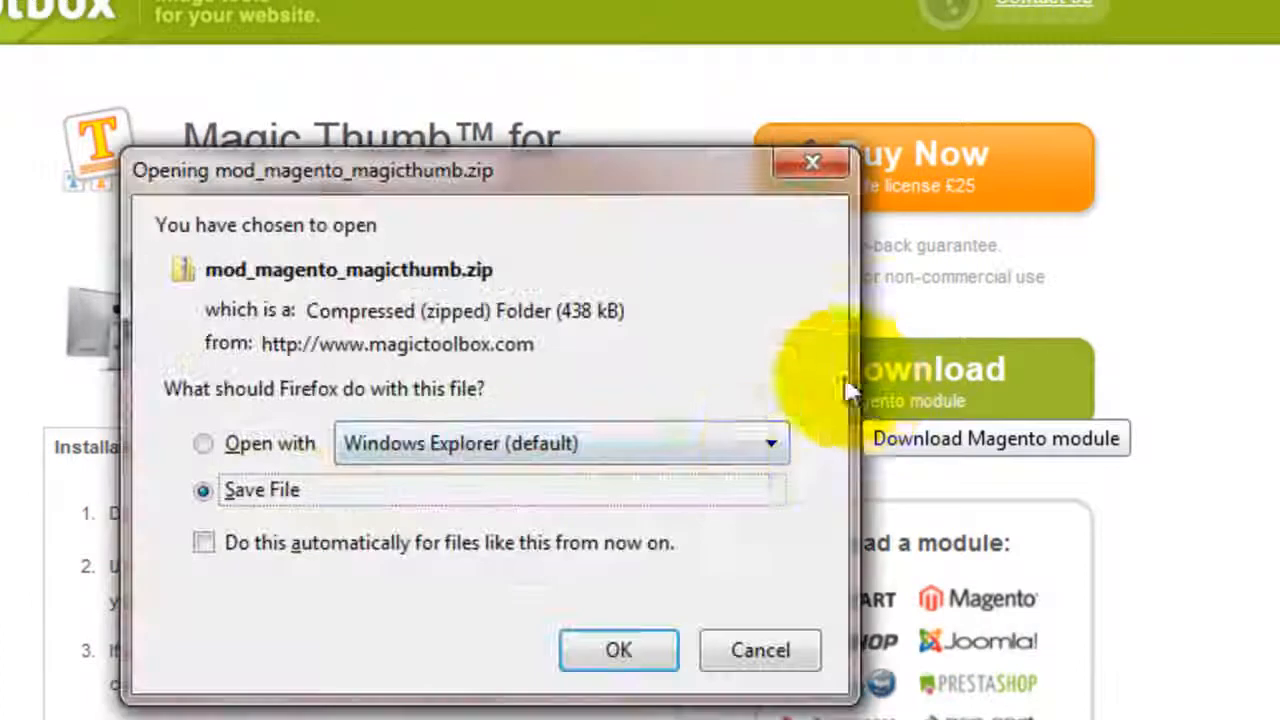
click(618, 650)
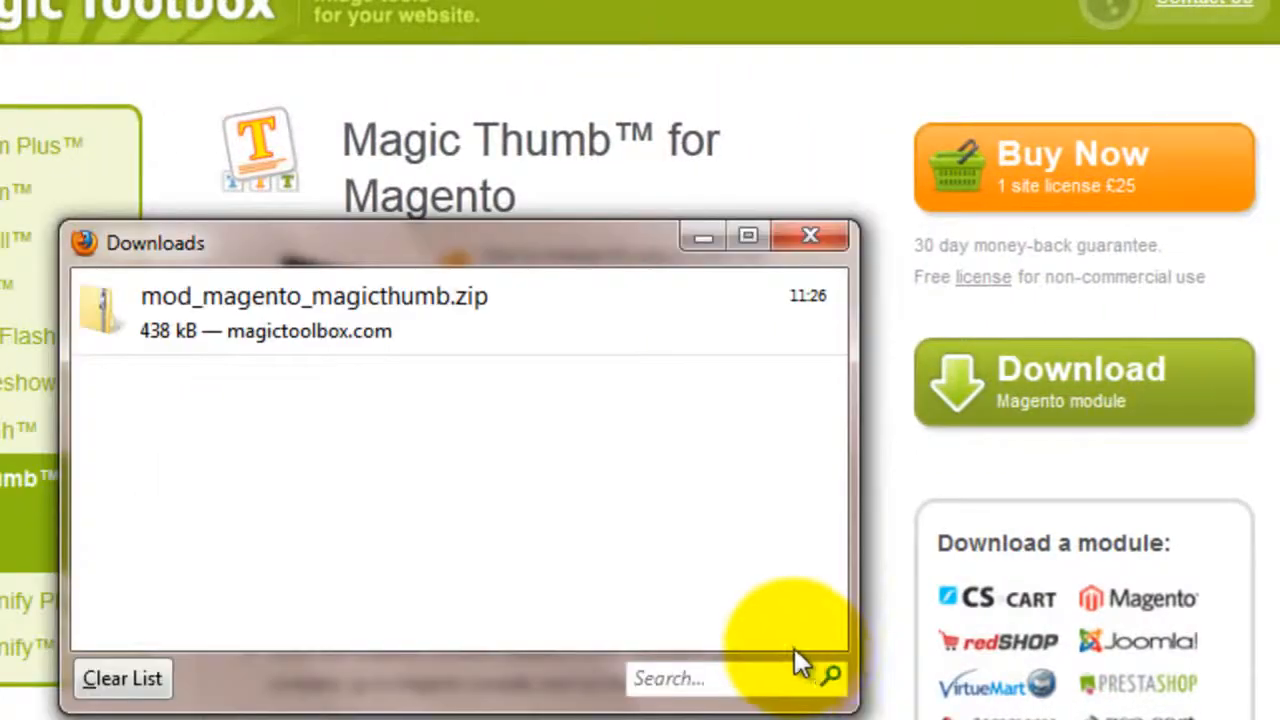
right_click(136, 84)
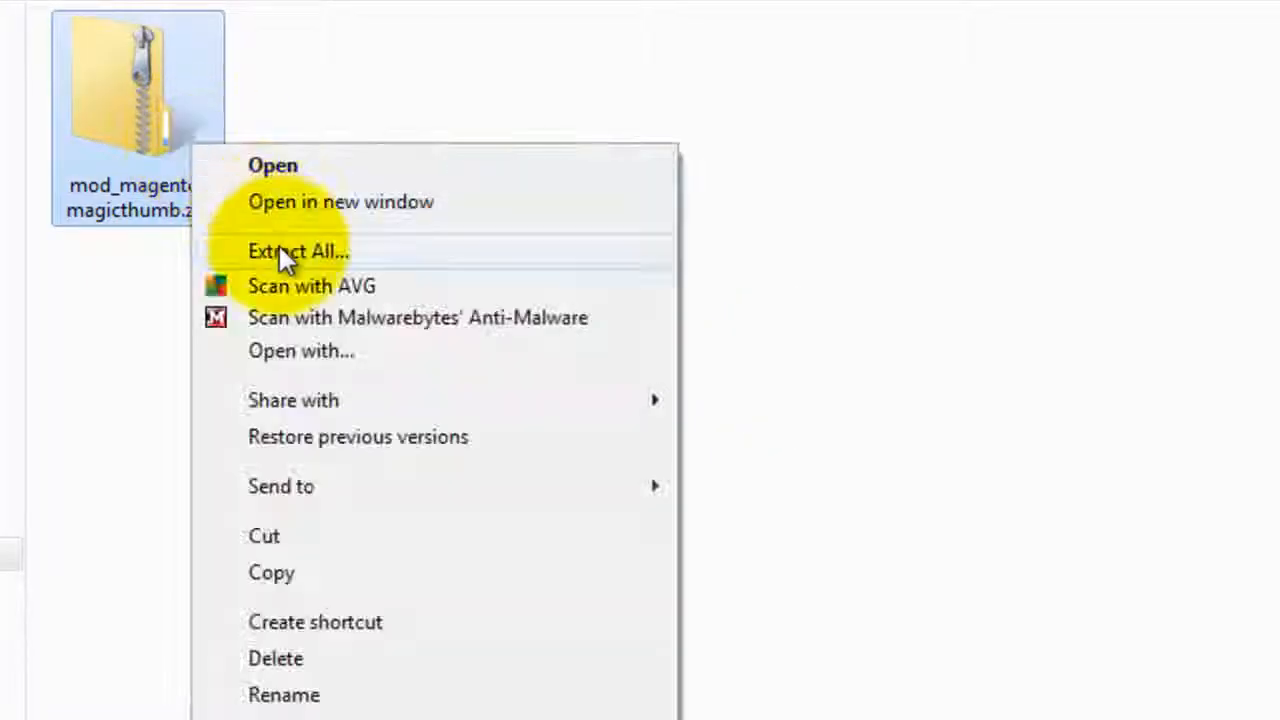
click(296, 252)
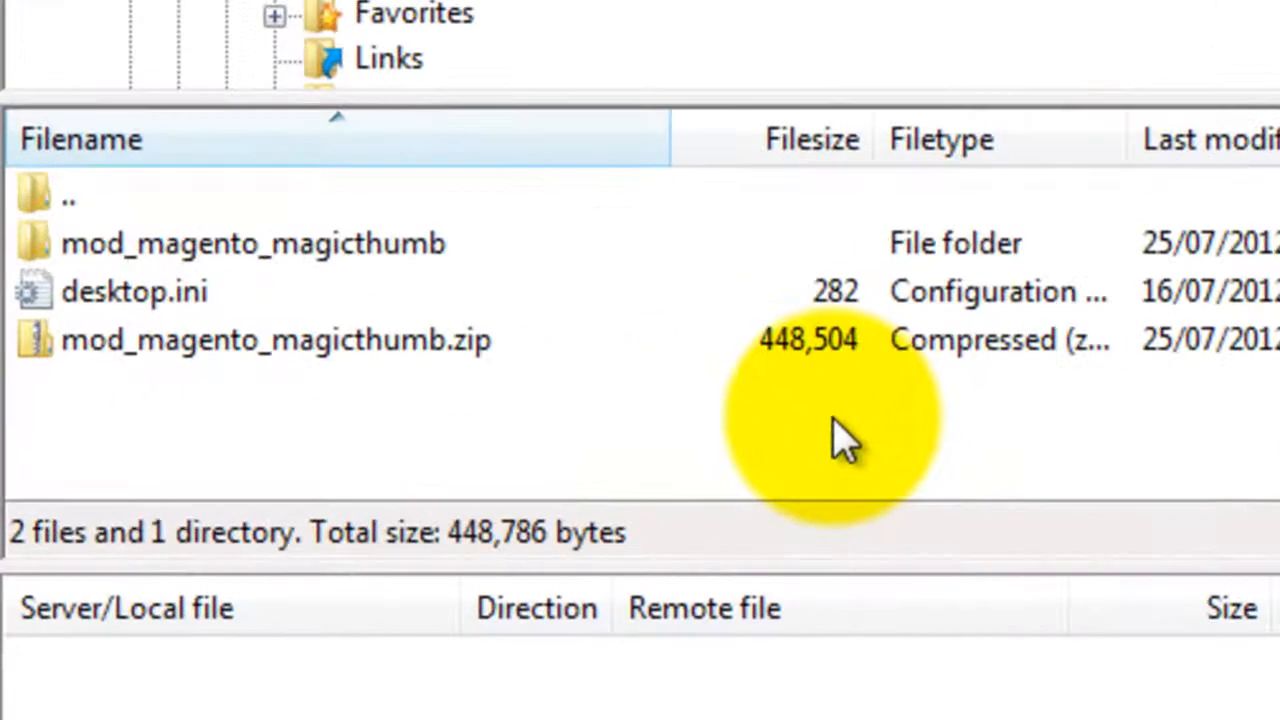
mouse_move(320, 244)
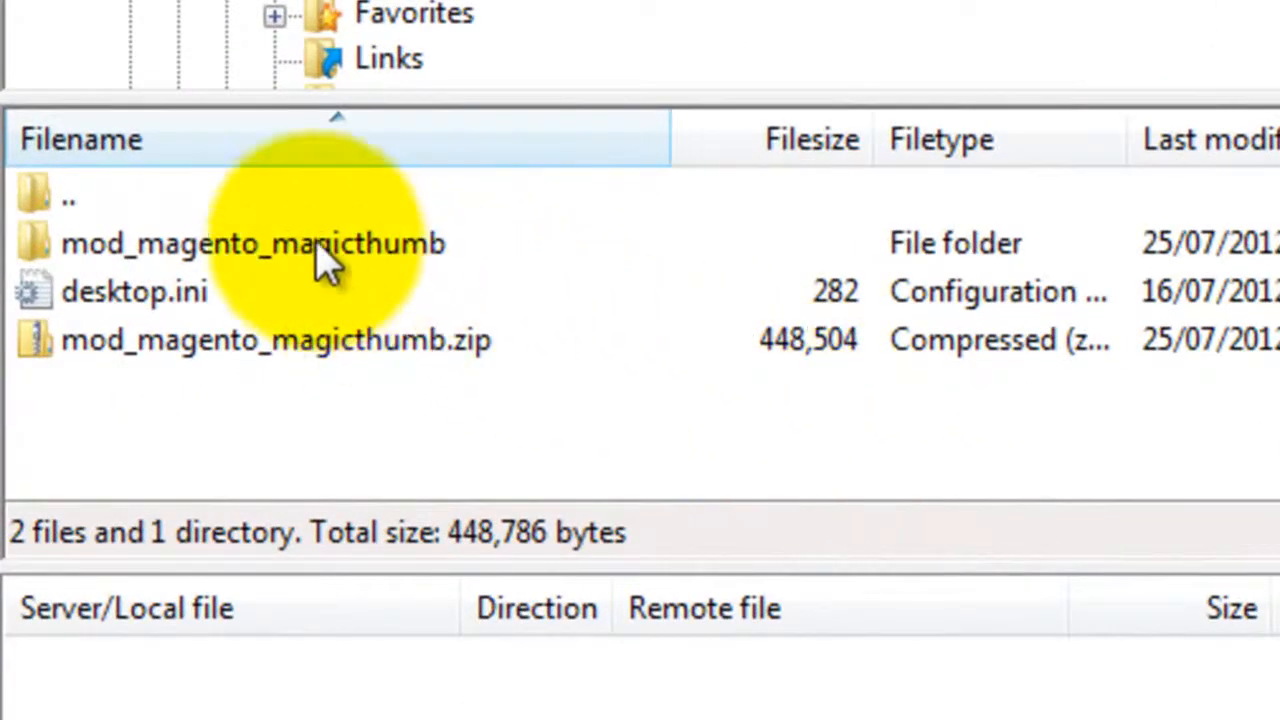
- Upload the magicthumb folder from mod_magento_magicthumb into the server's magento directory
double_click(250, 244)
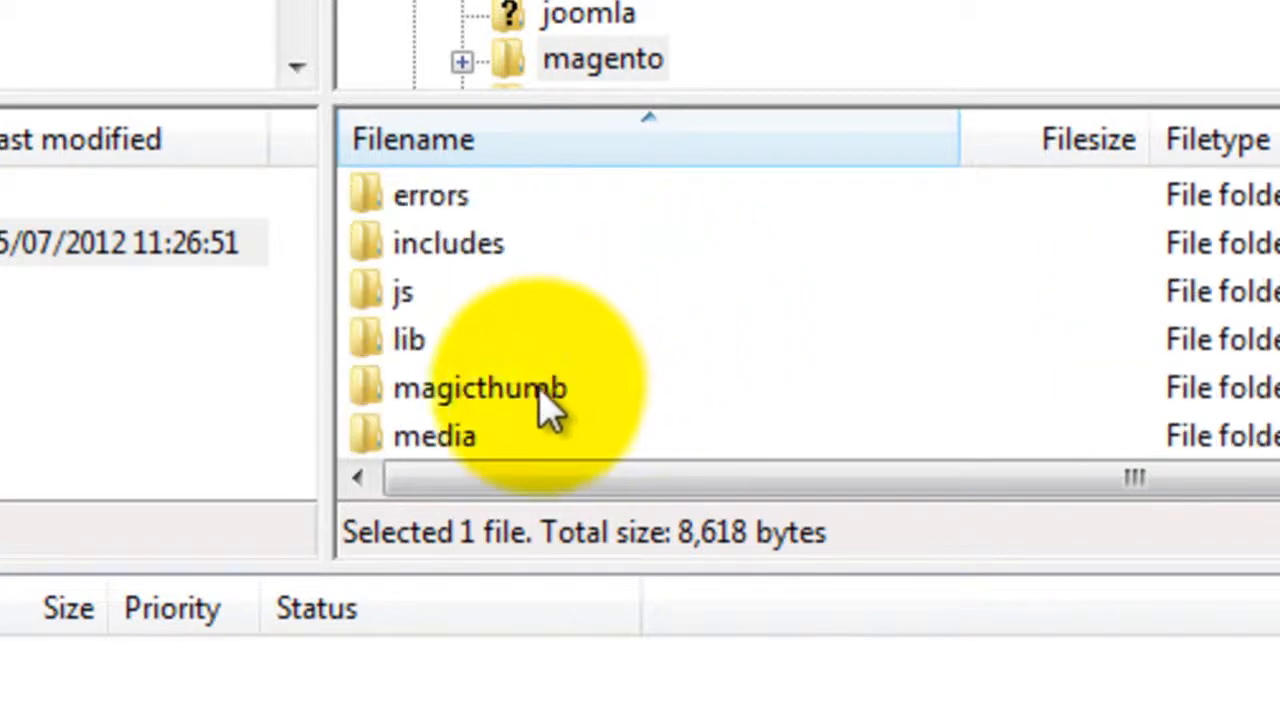
click(480, 388)
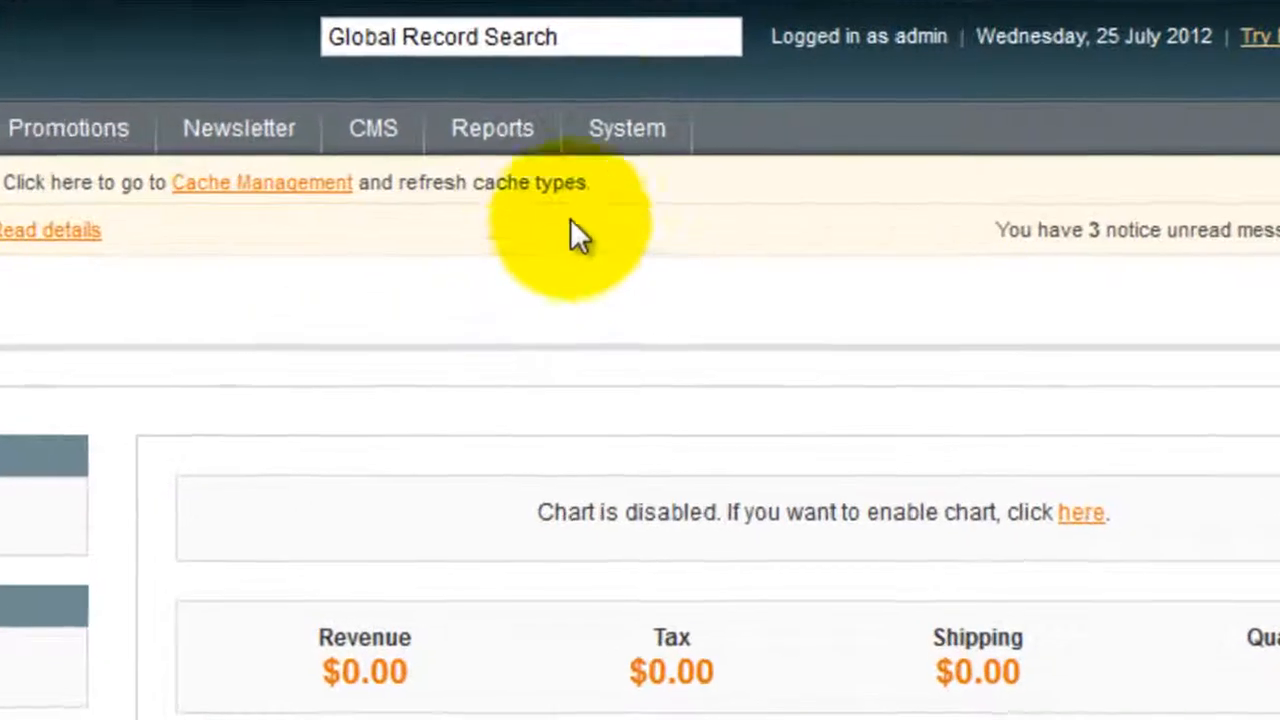
- Disable the compiler on System > Tools > Compilation
click(624, 128)
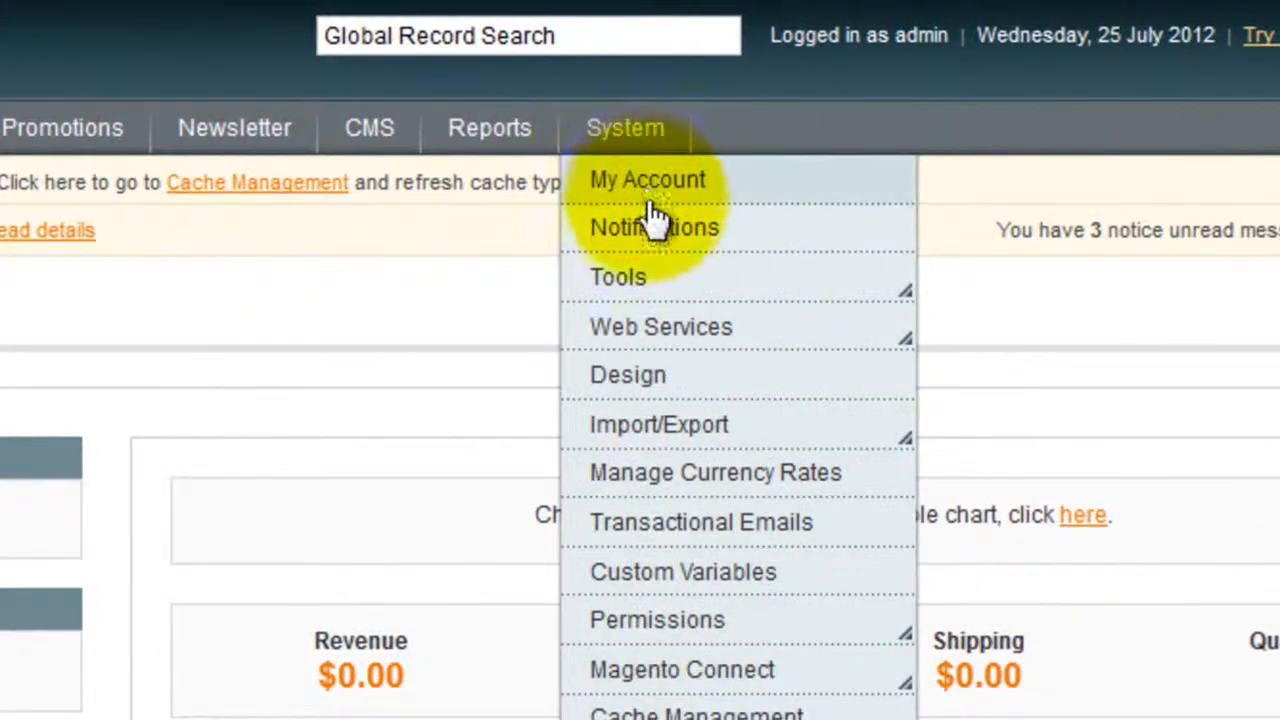
mouse_move(618, 276)
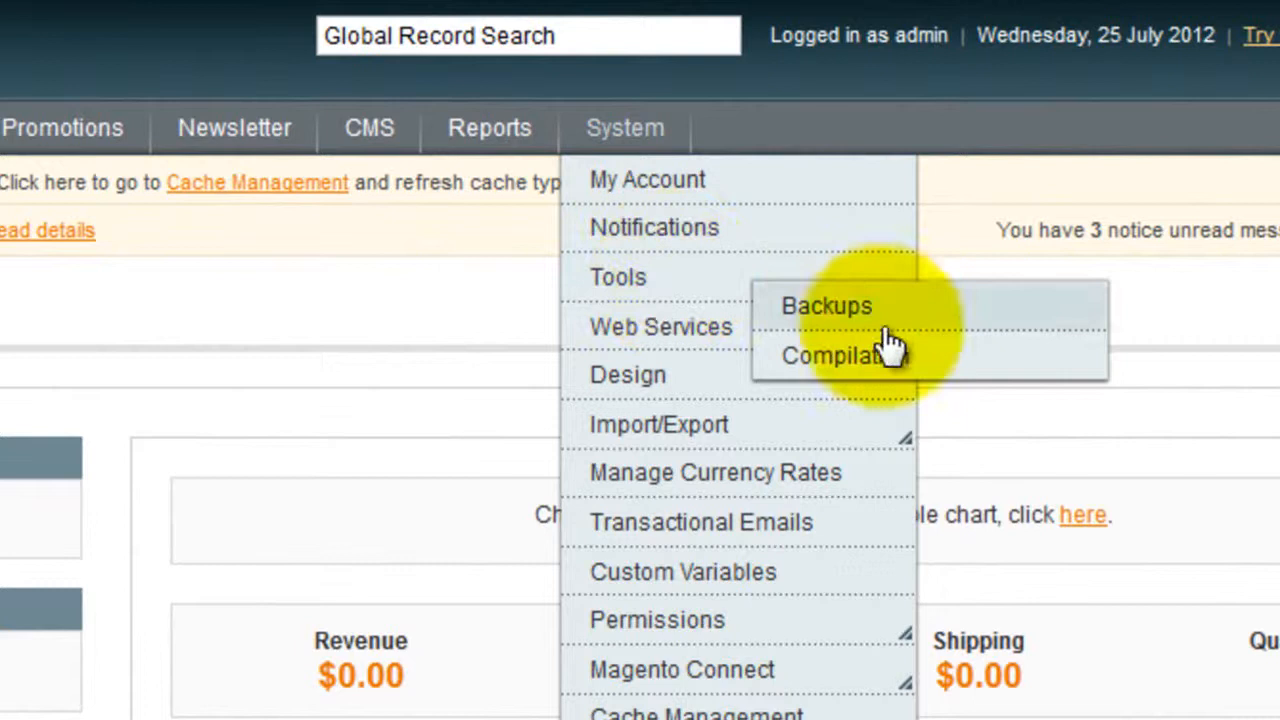
mouse_move(890, 364)
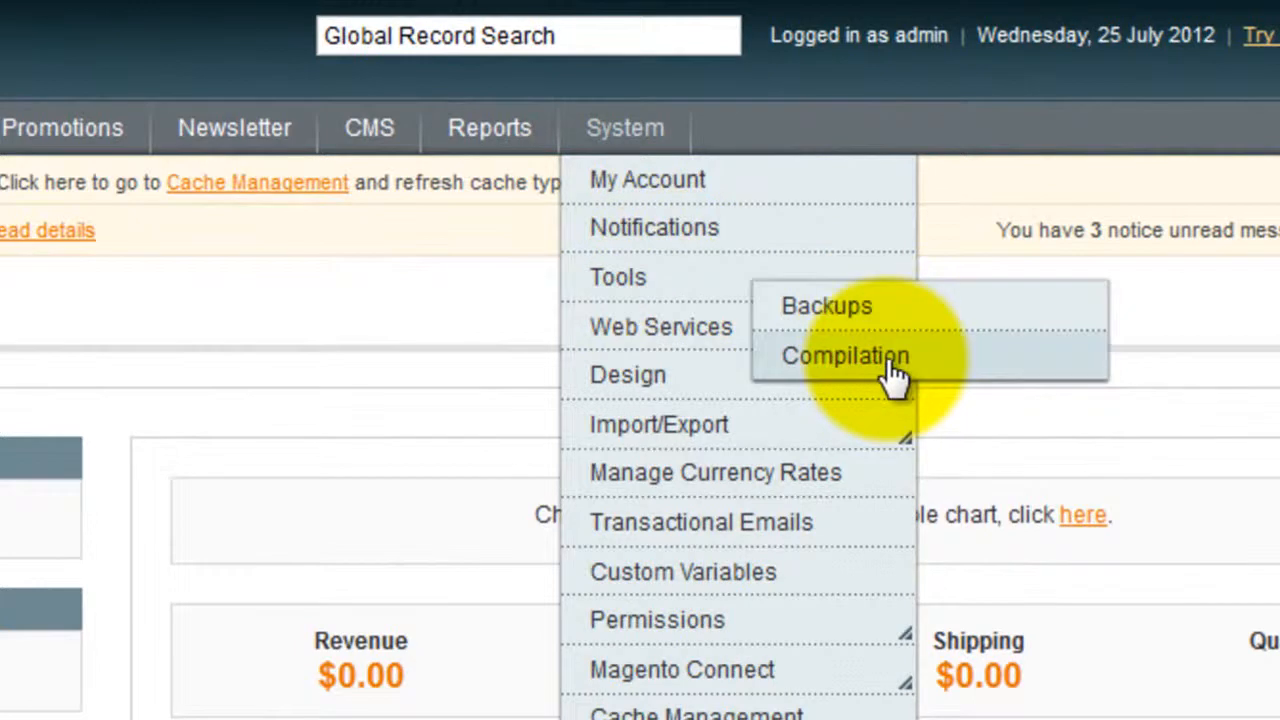
click(844, 356)
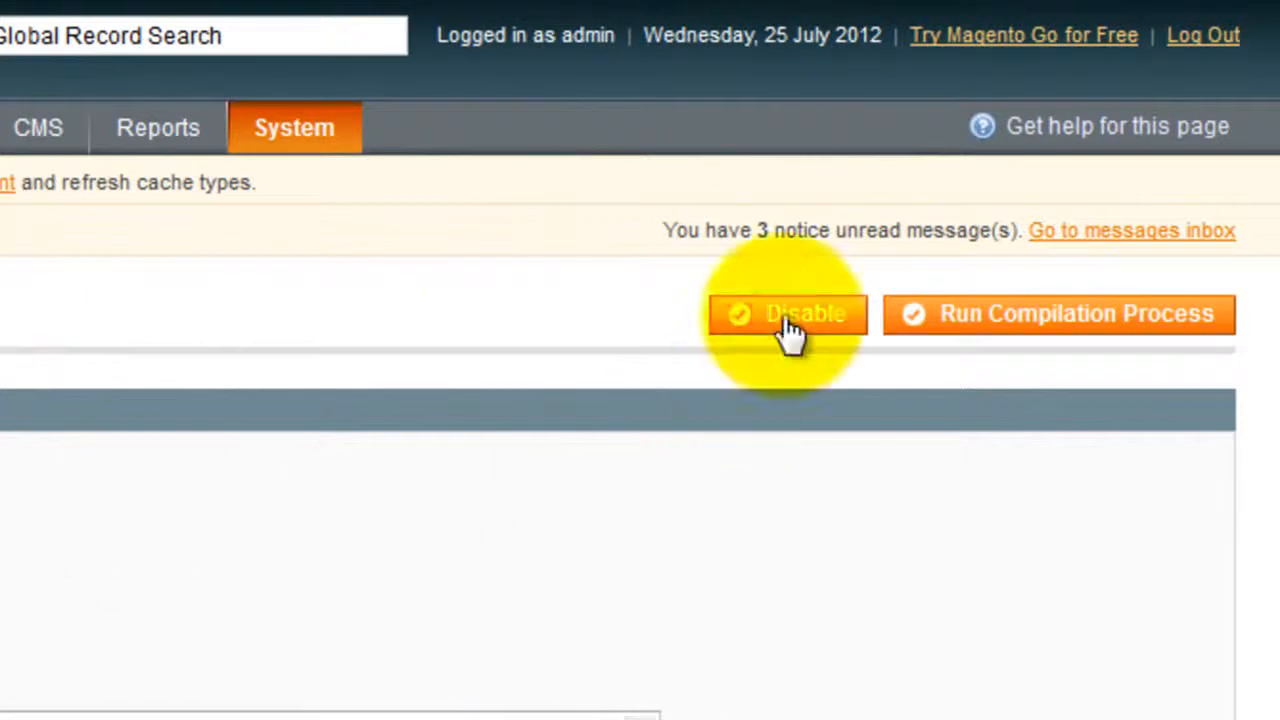
click(788, 312)
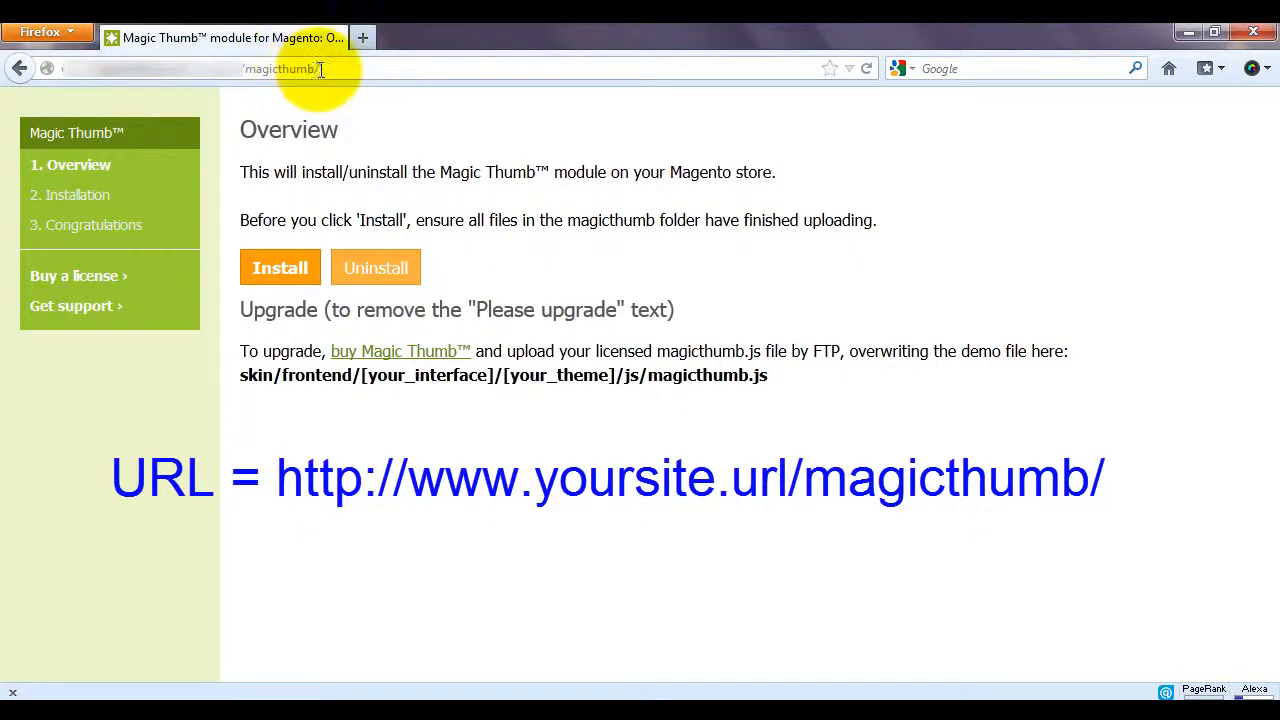
click(280, 268)
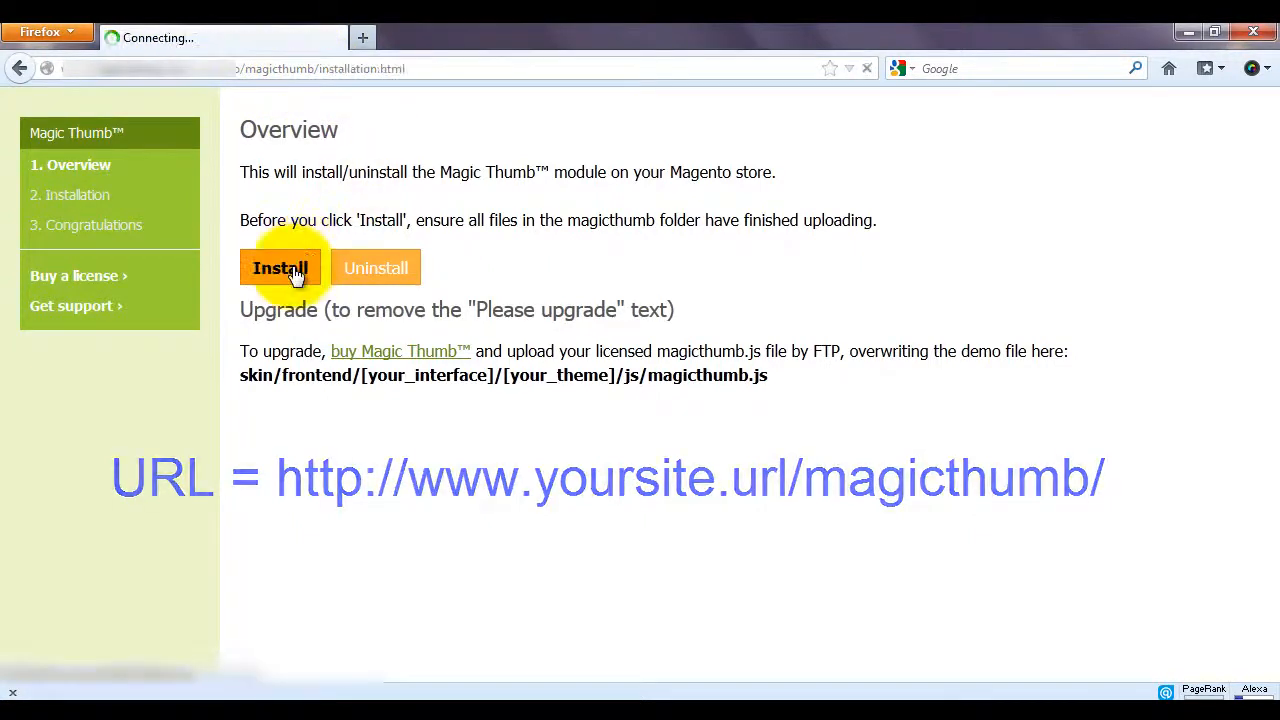
click(280, 268)
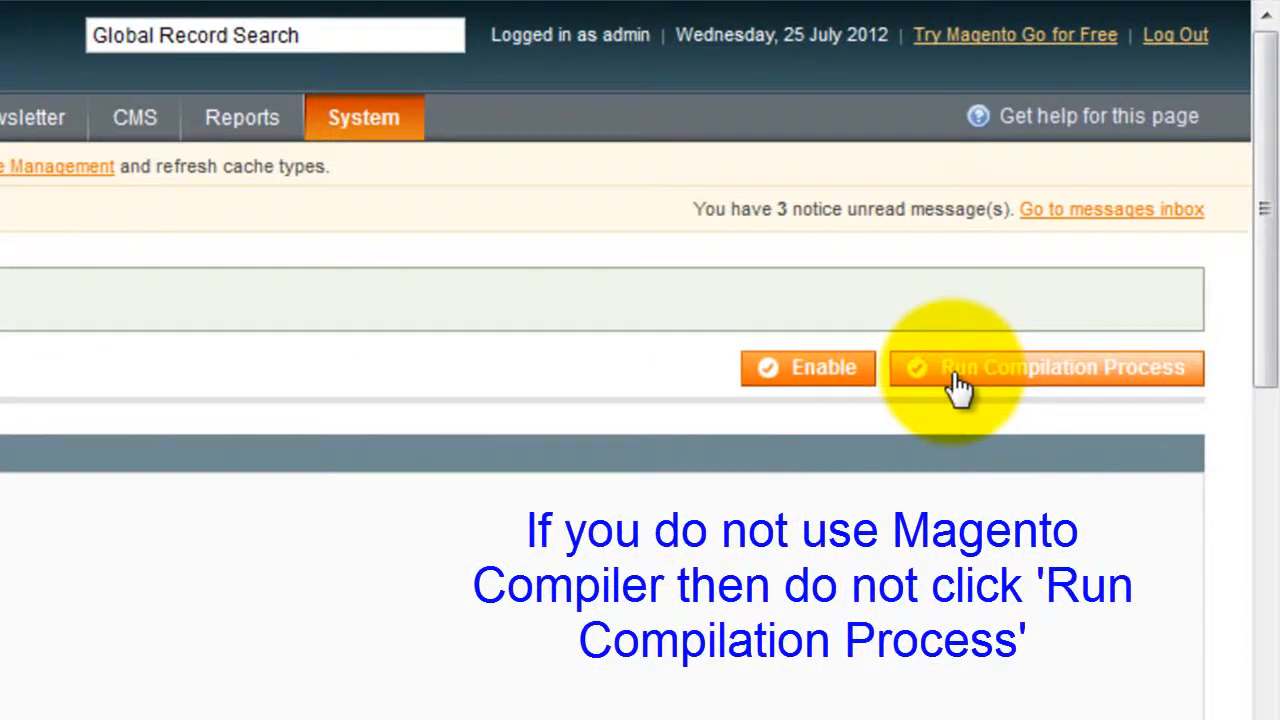
- Run the compilation process so the compiler is enabled and compiled again
click(1044, 368)
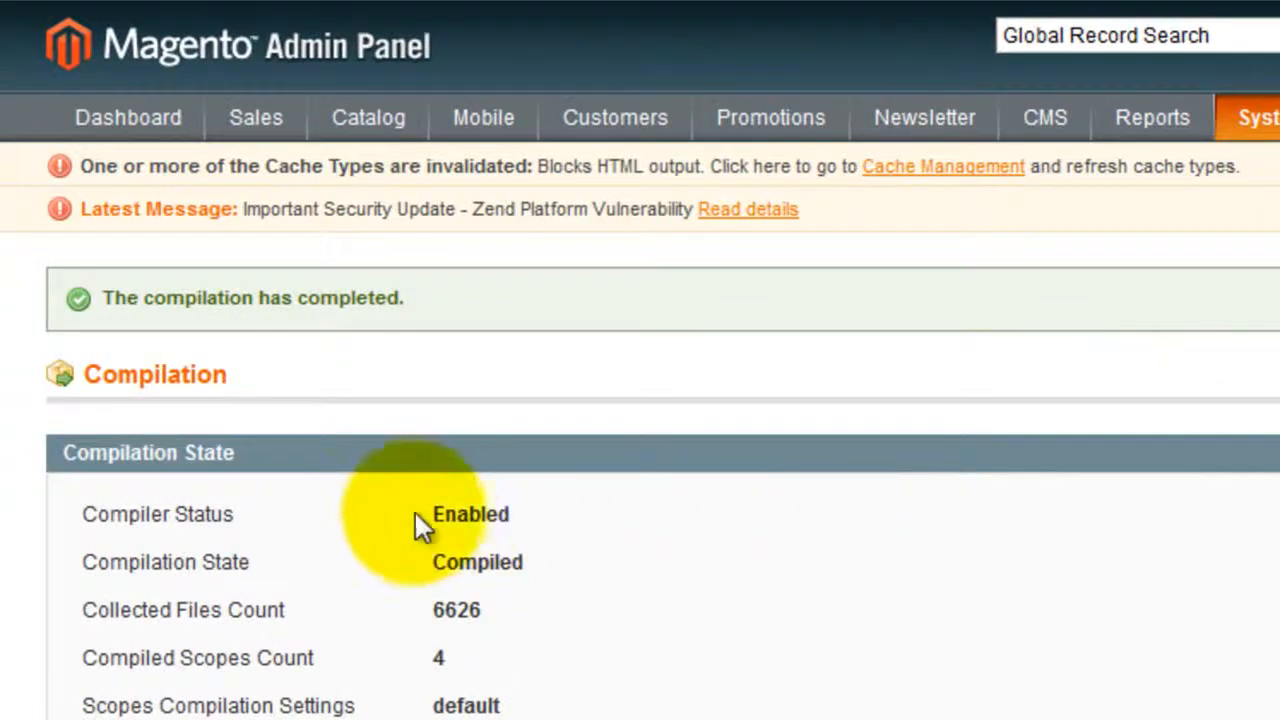
mouse_move(540, 524)
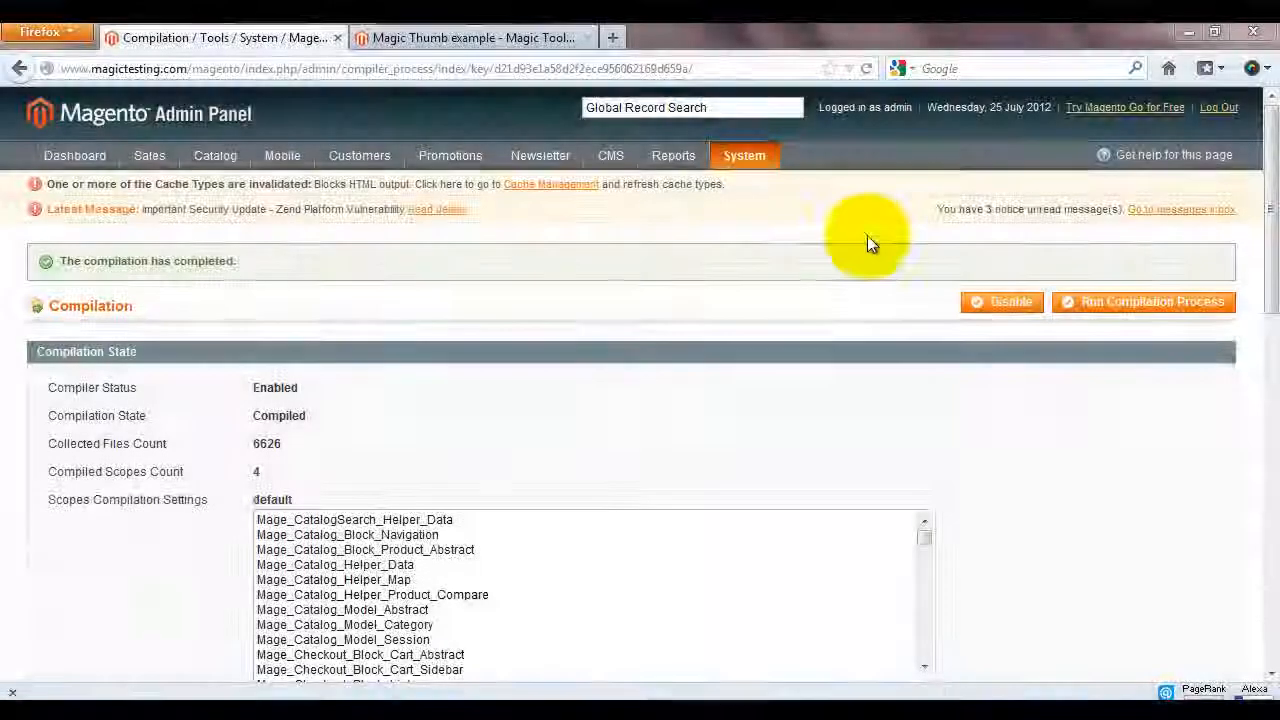
- Flush the cache storage from System > Cache Management
click(744, 156)
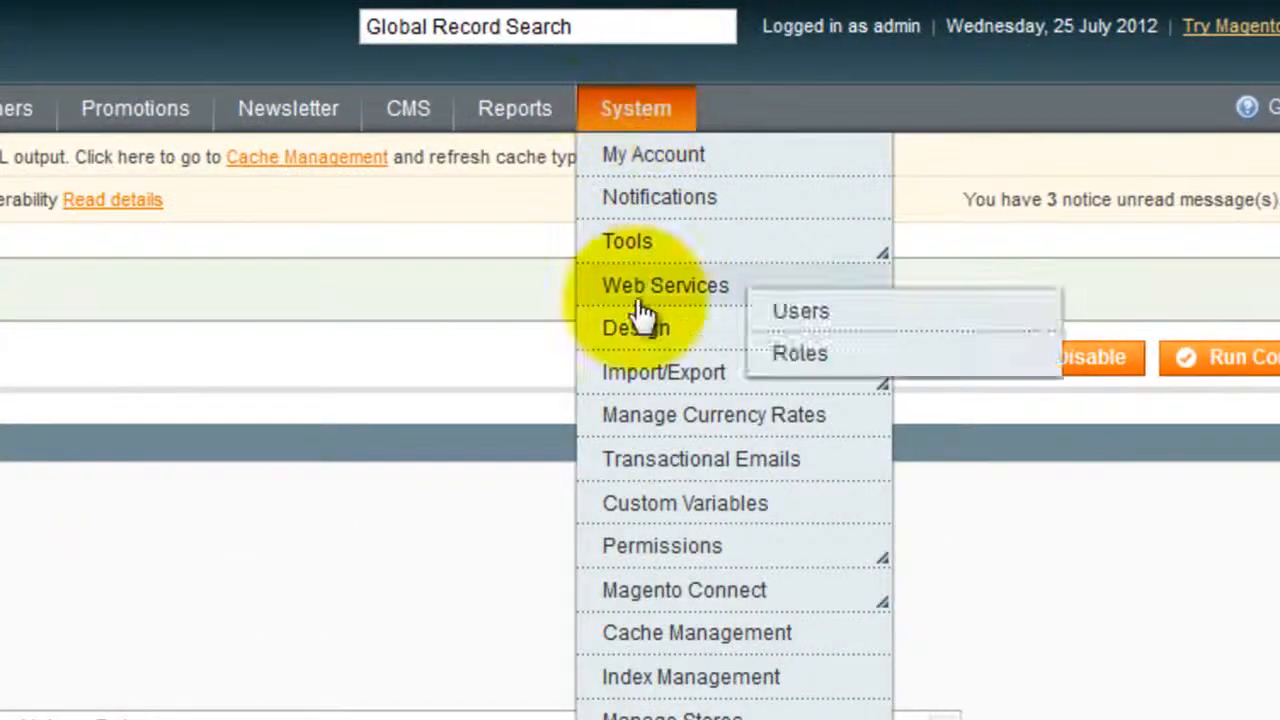
mouse_move(670, 632)
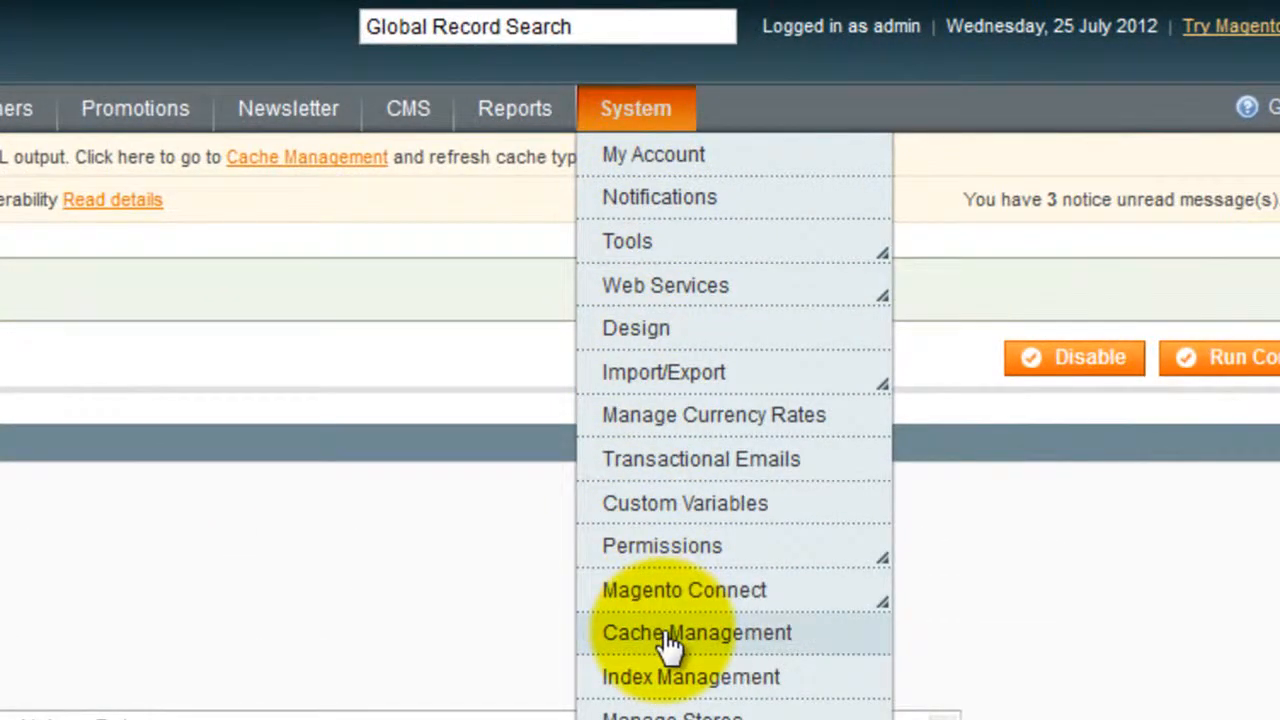
click(696, 632)
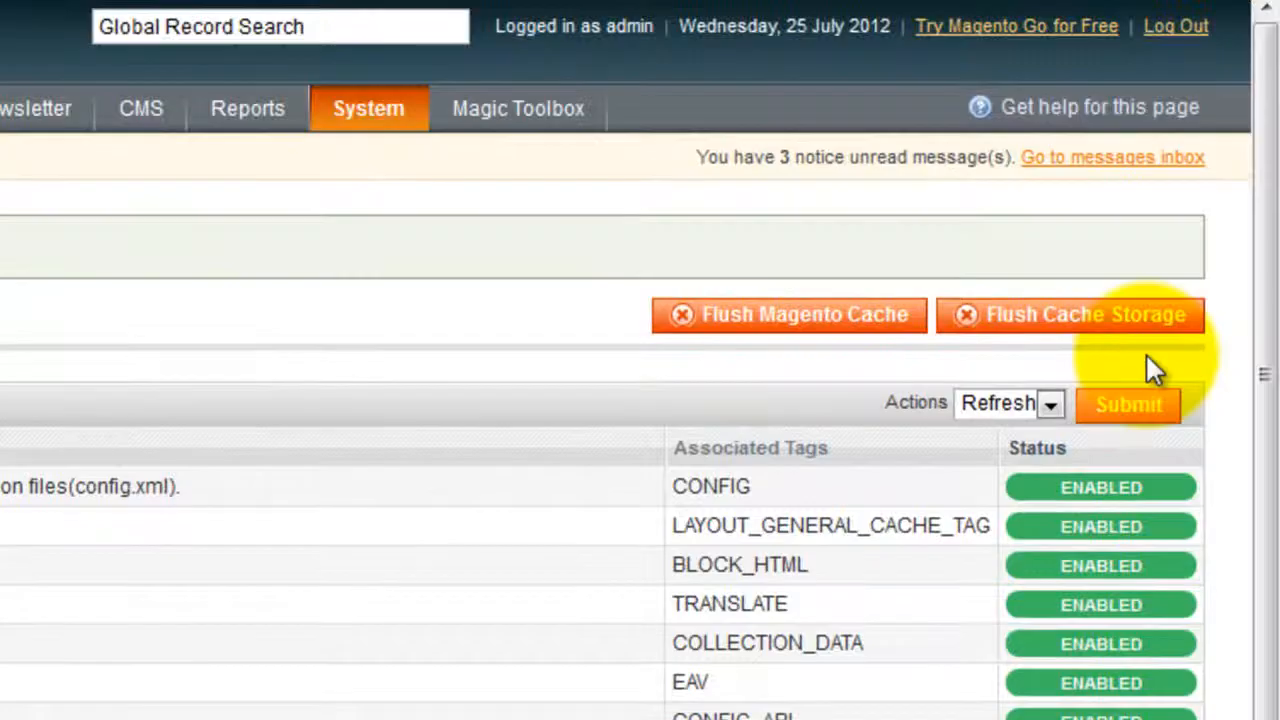
click(470, 36)
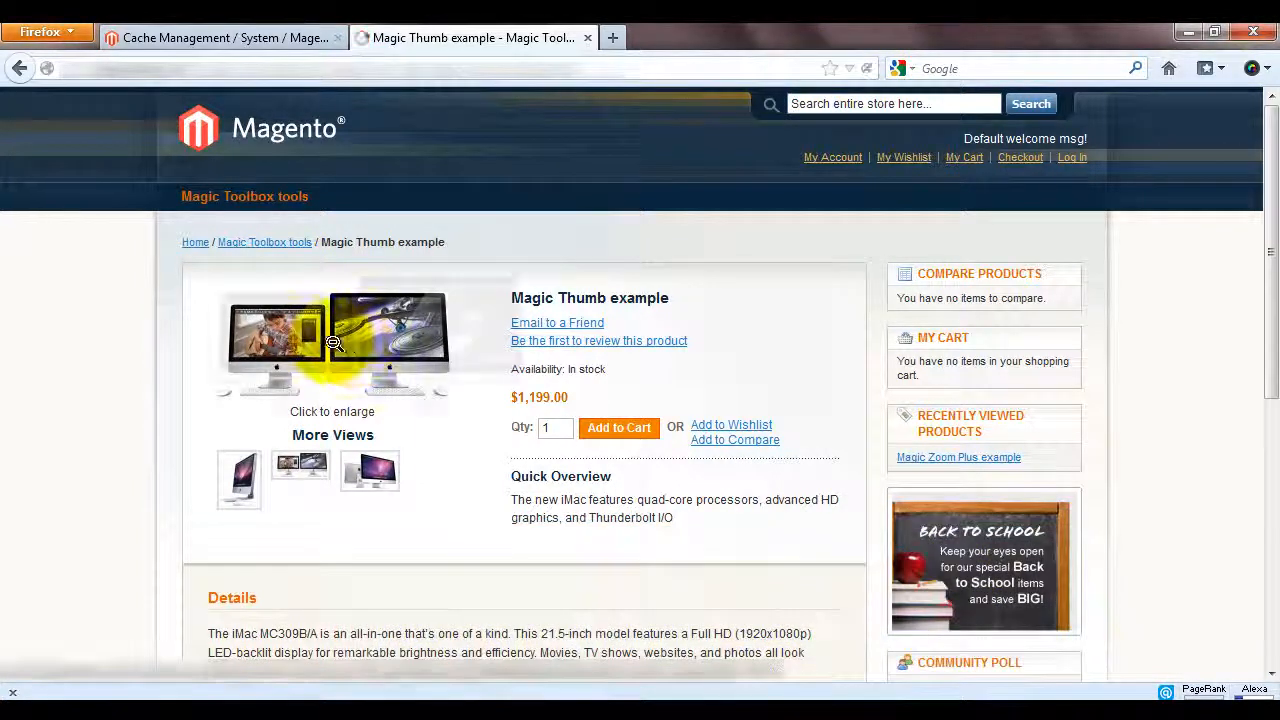
- Enlarge the main product image, close it, then enlarge another image on the example page
click(332, 344)
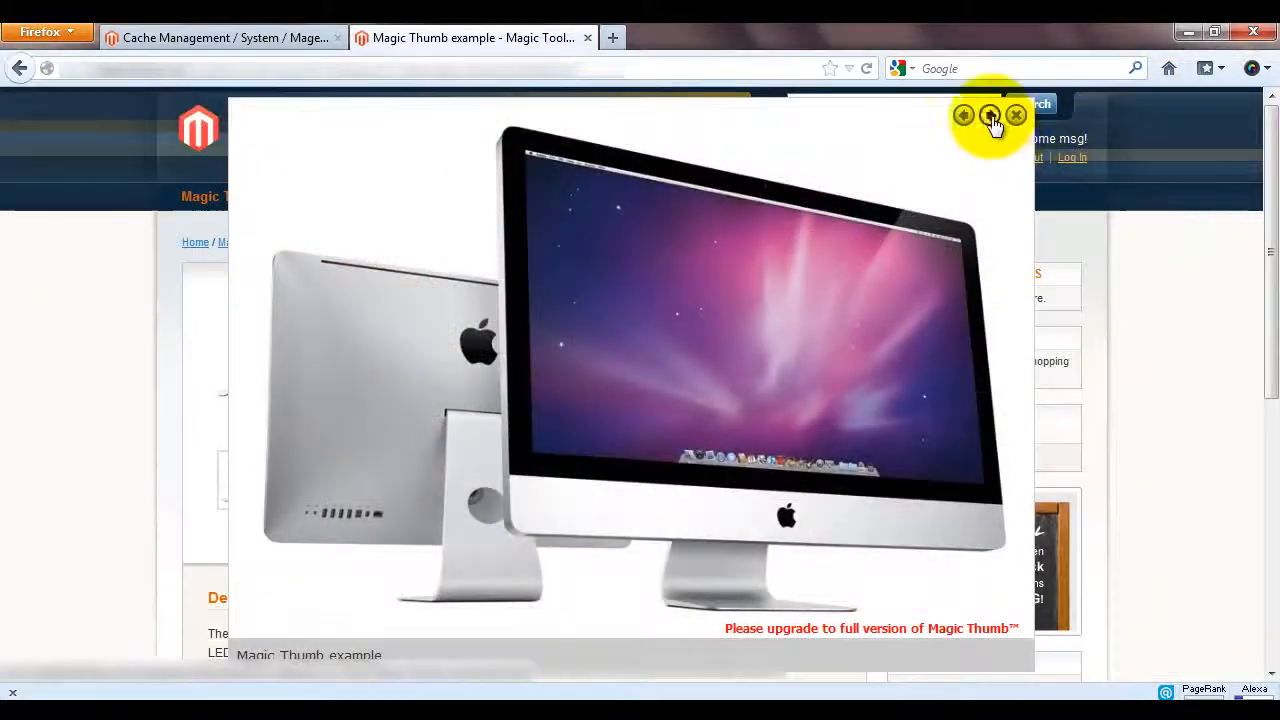
click(1016, 114)
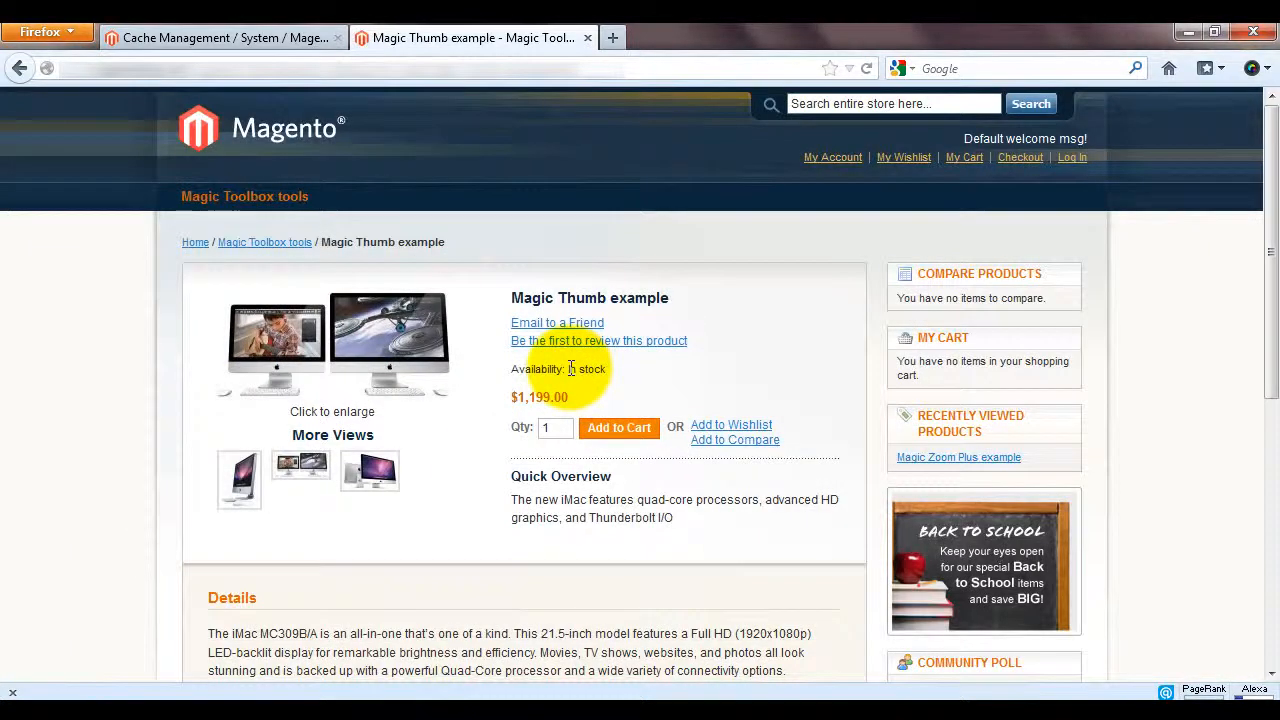
mouse_move(136, 418)
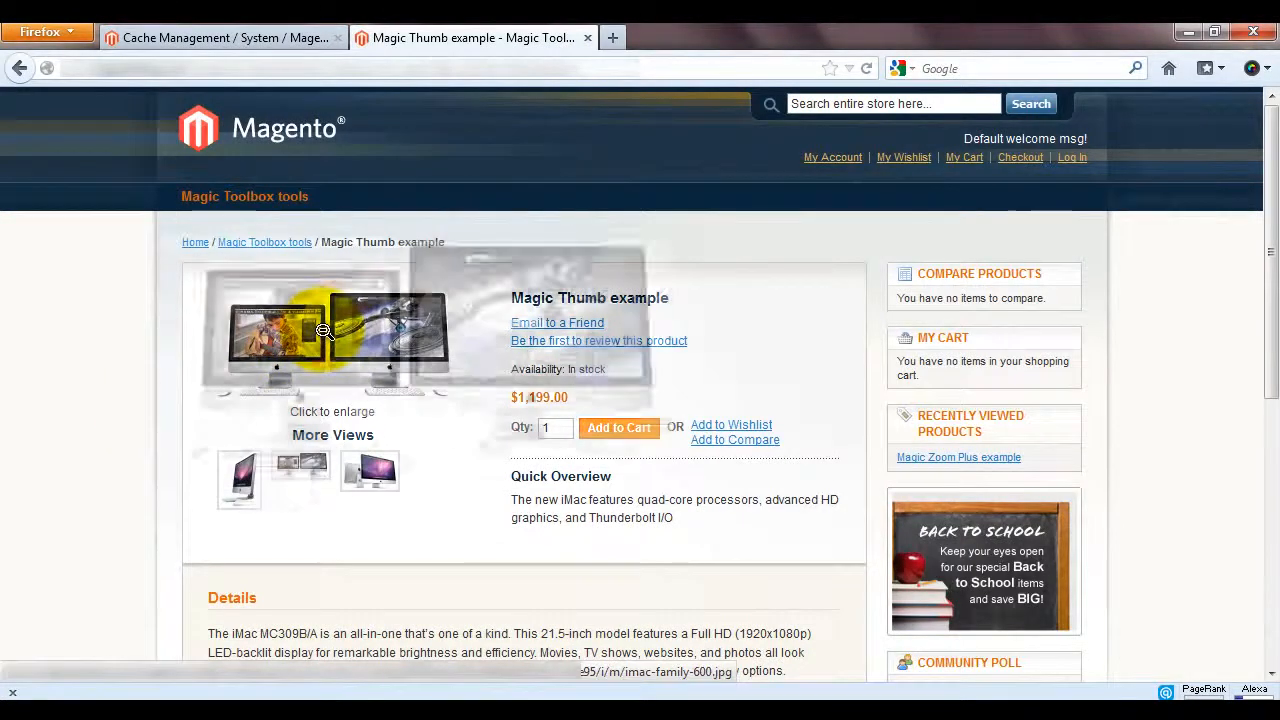
click(322, 332)
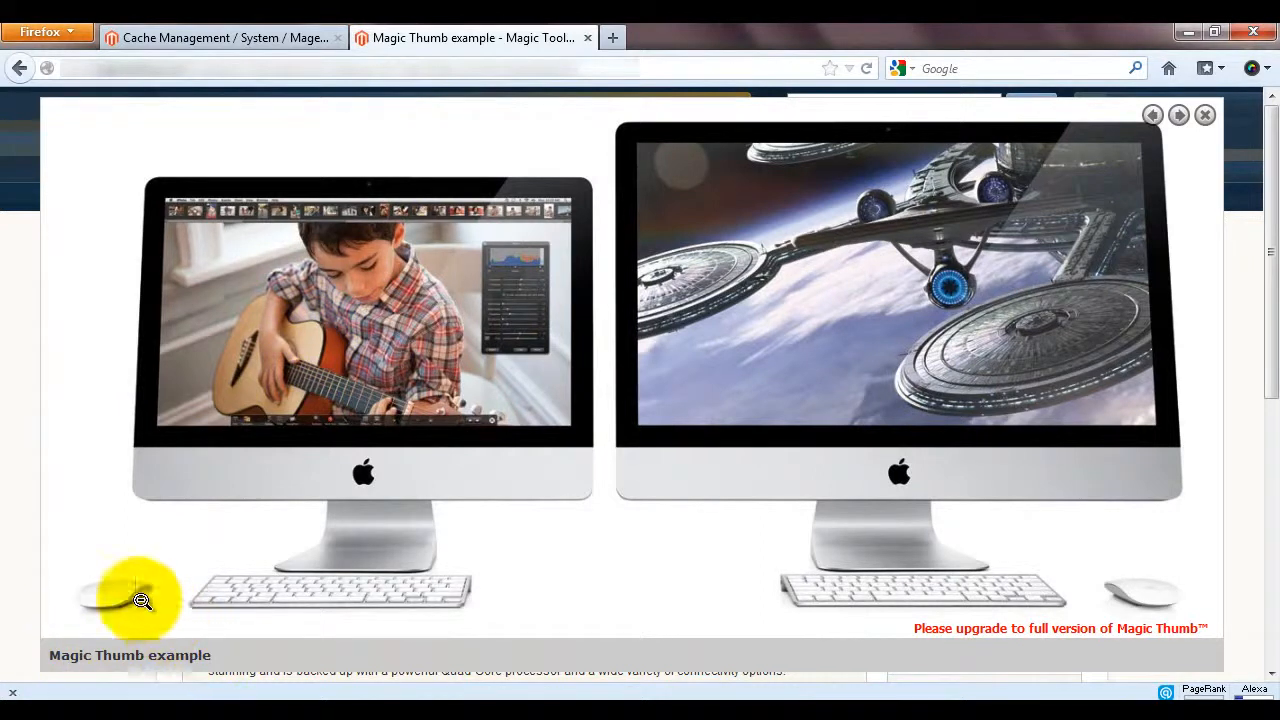
mouse_move(10, 564)
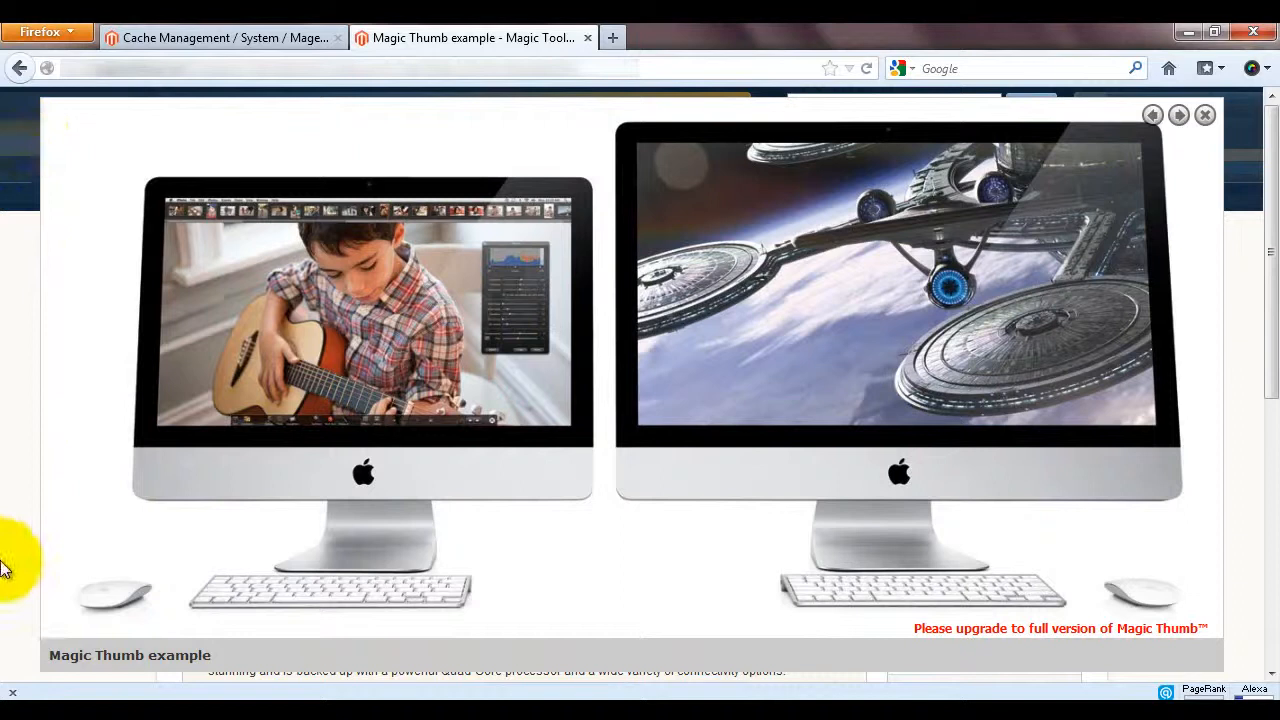
mouse_move(28, 190)
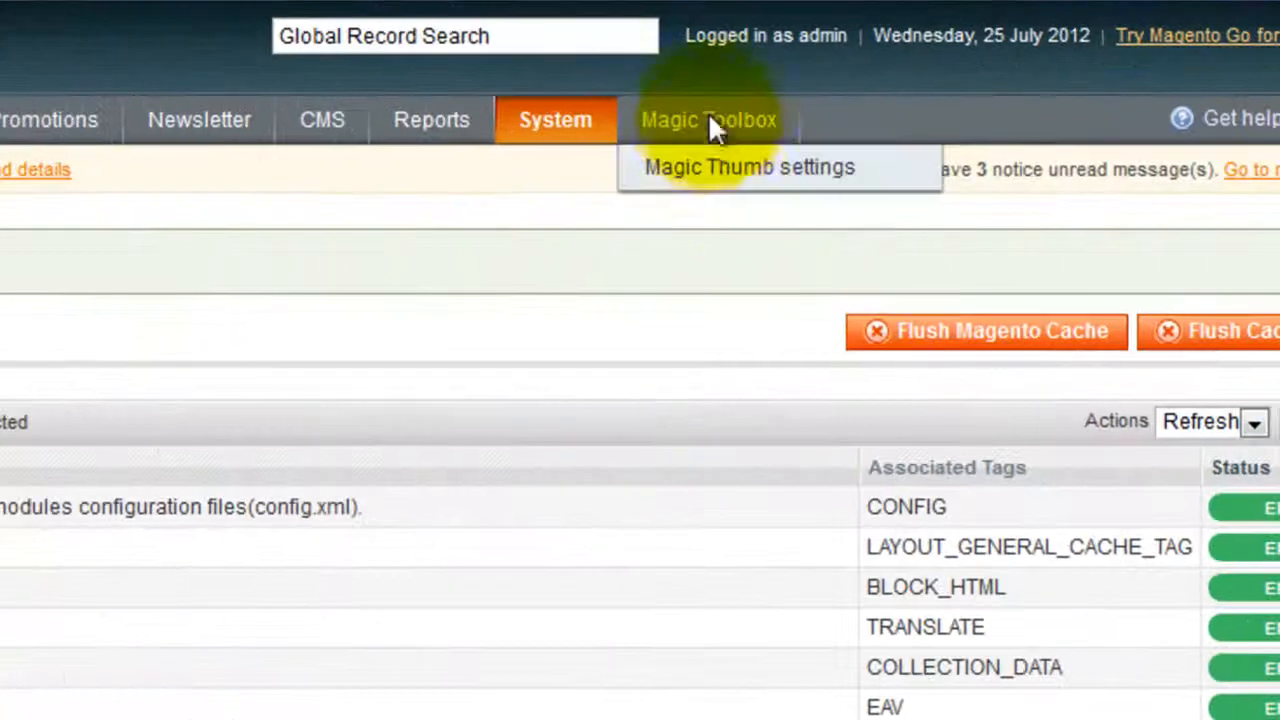
- Set the Magic Thumb effect while expanding image to bounce
click(748, 168)
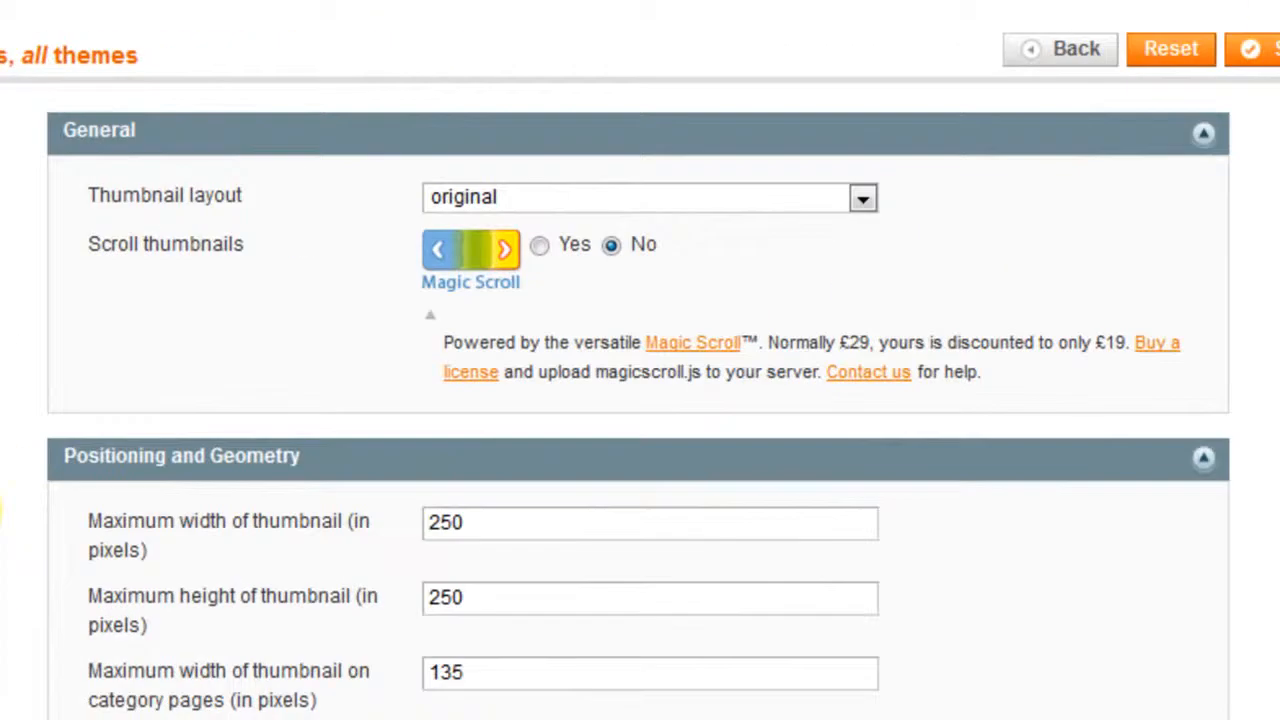
scroll(down, 3)
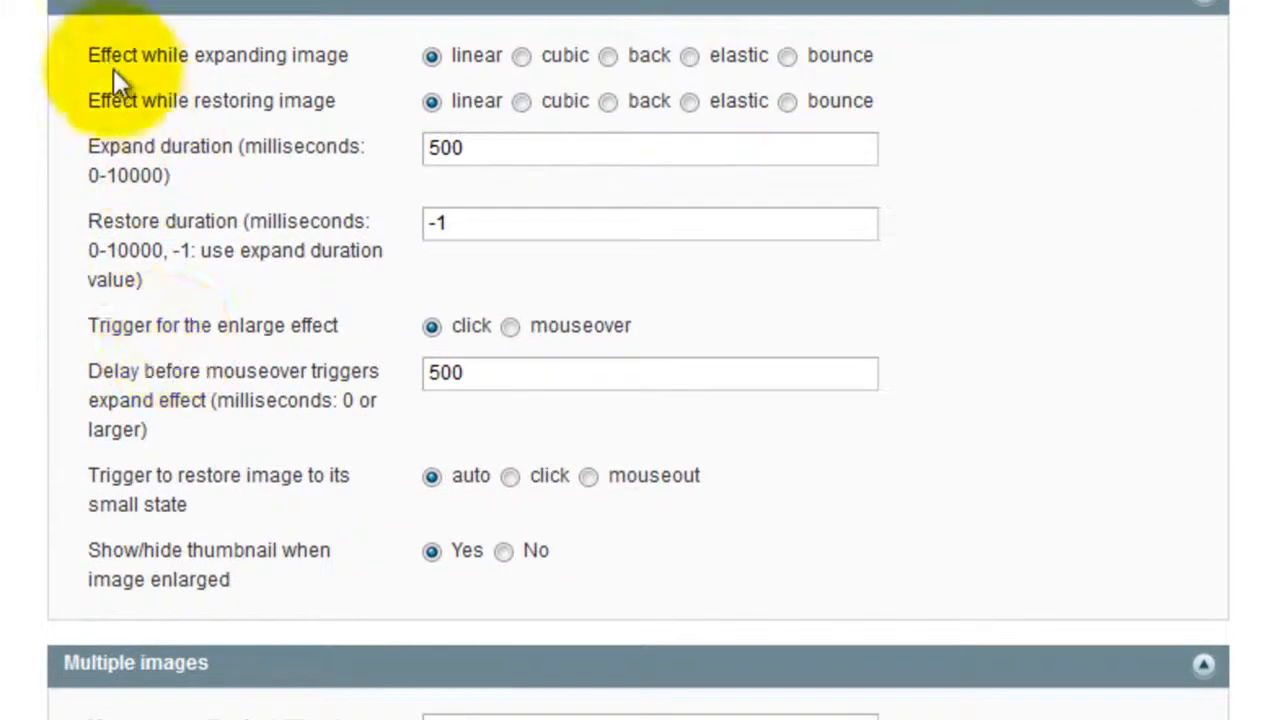
mouse_move(350, 84)
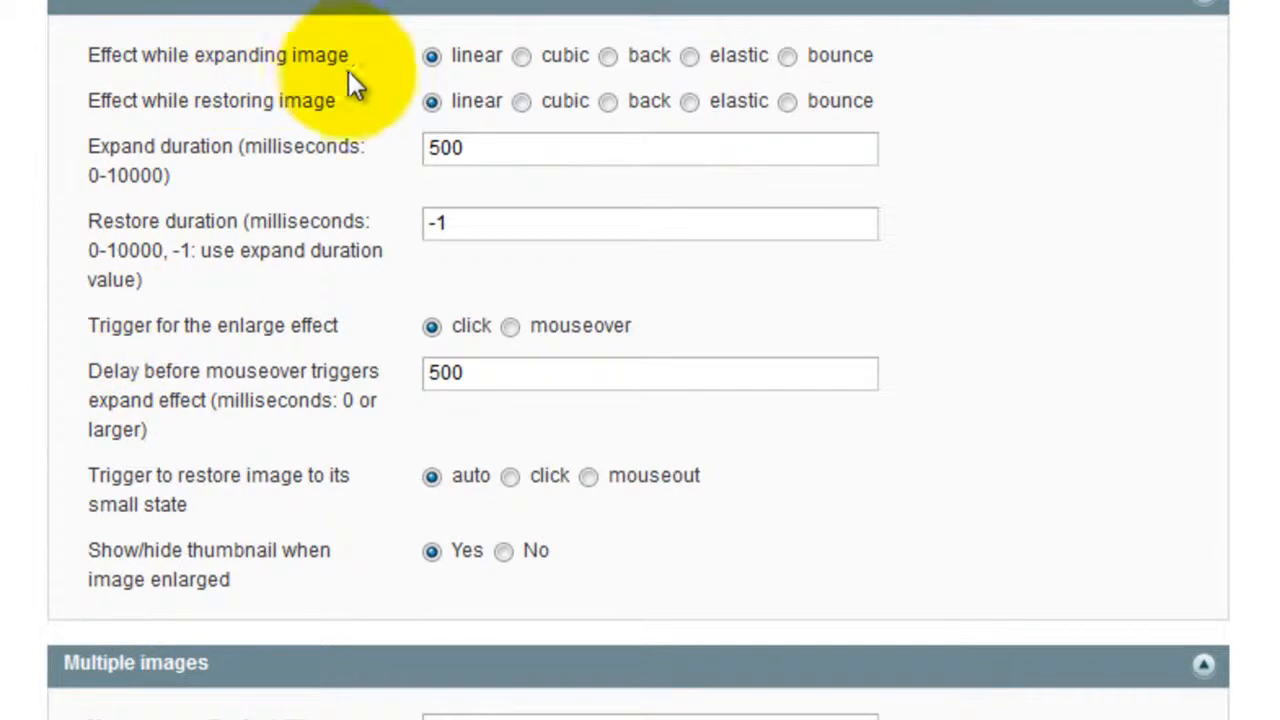
click(788, 56)
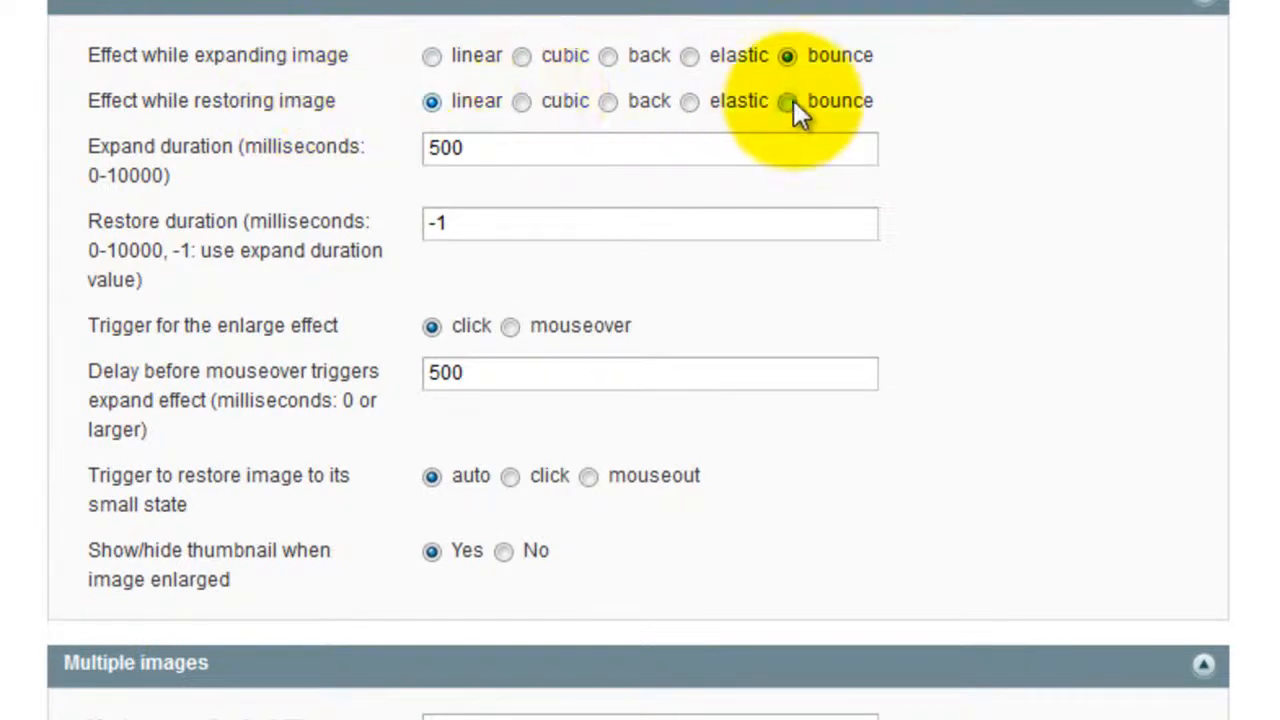
- Change the caption source from Title to Short description
scroll(down, 3)
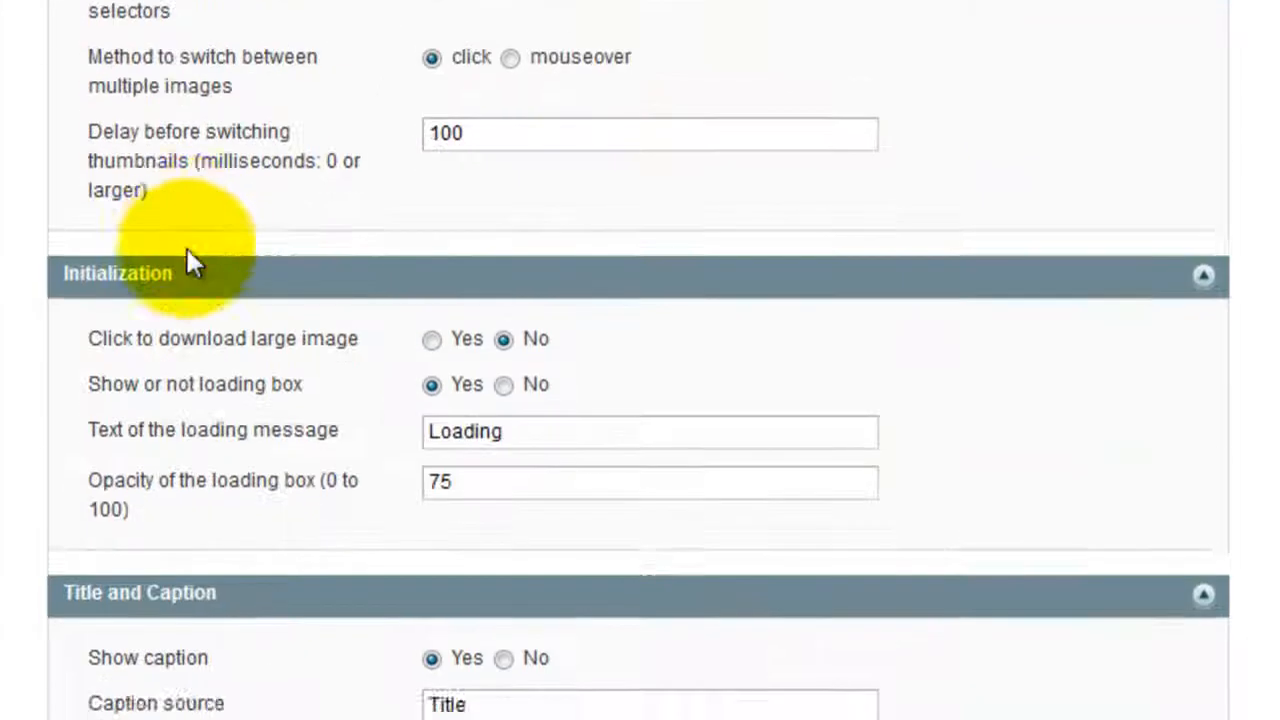
scroll(down, 3)
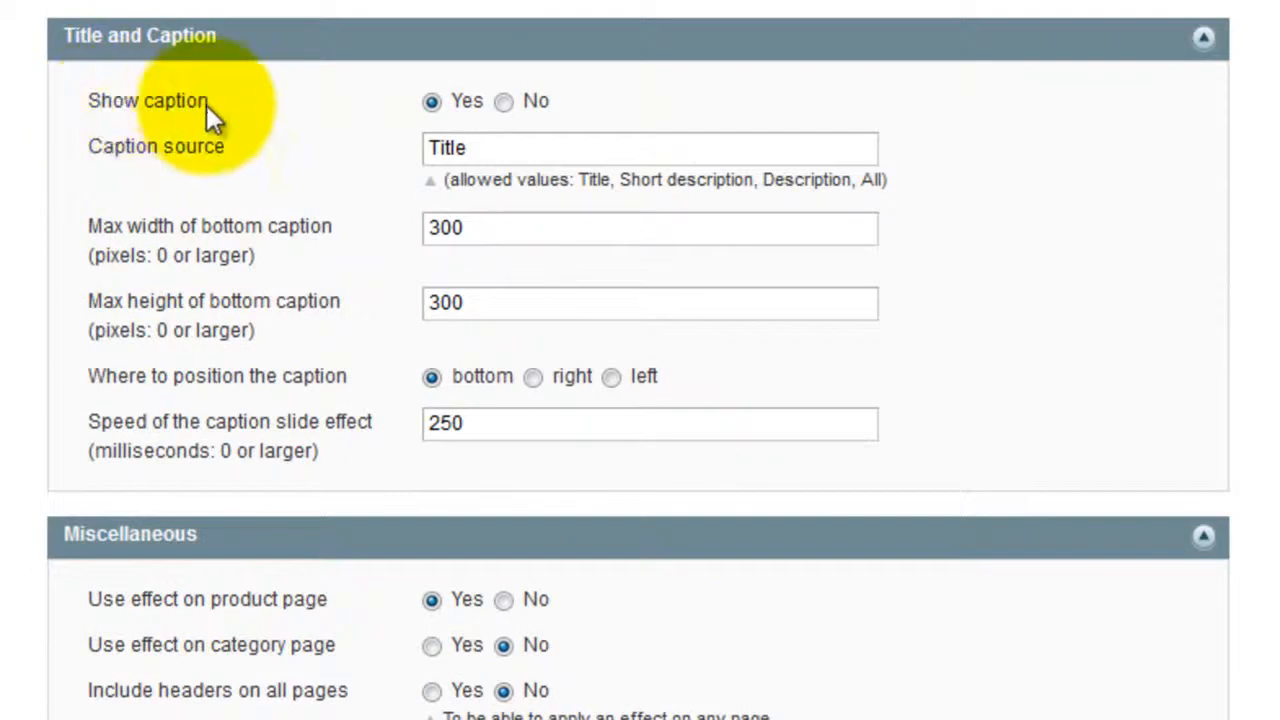
mouse_move(120, 160)
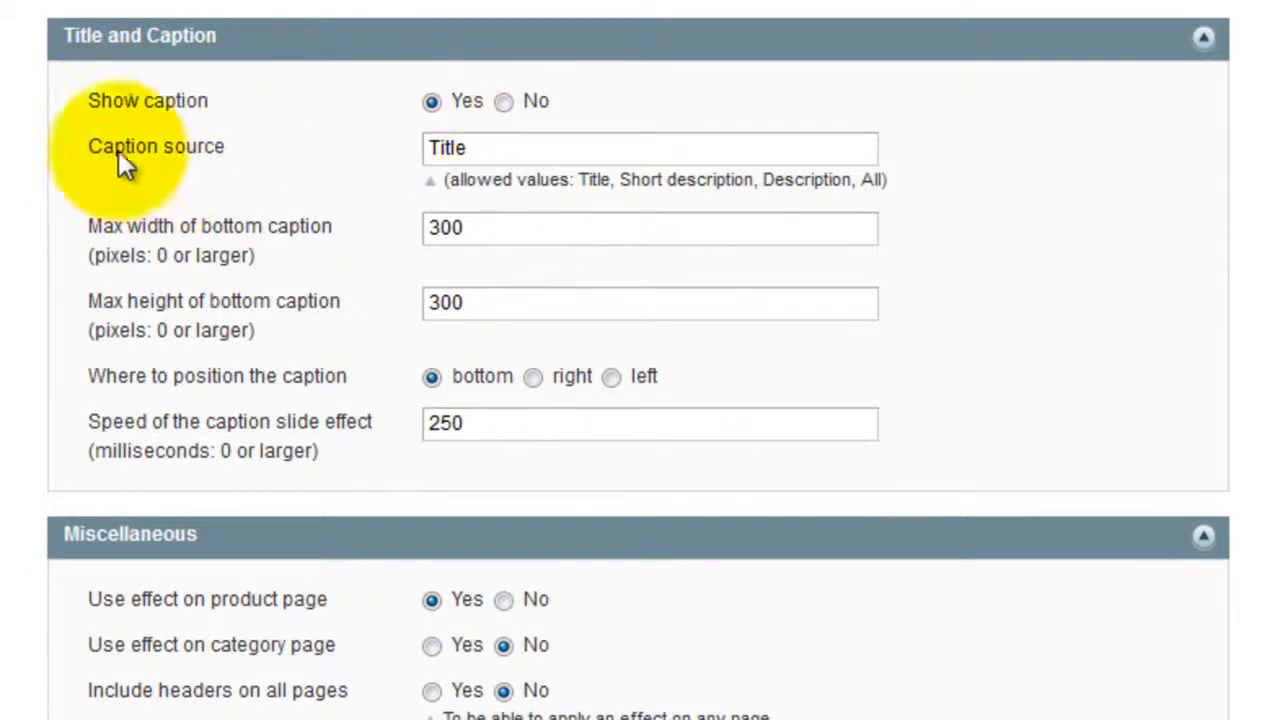
double_click(448, 148)
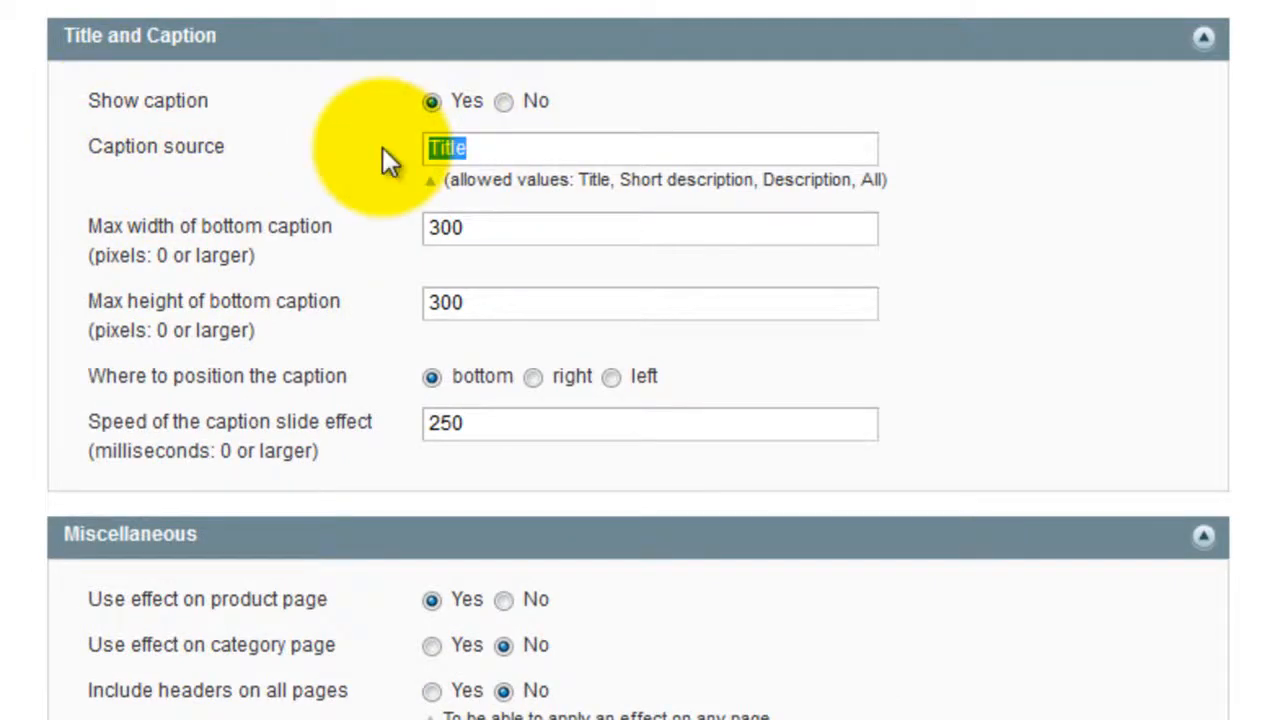
text(Short)
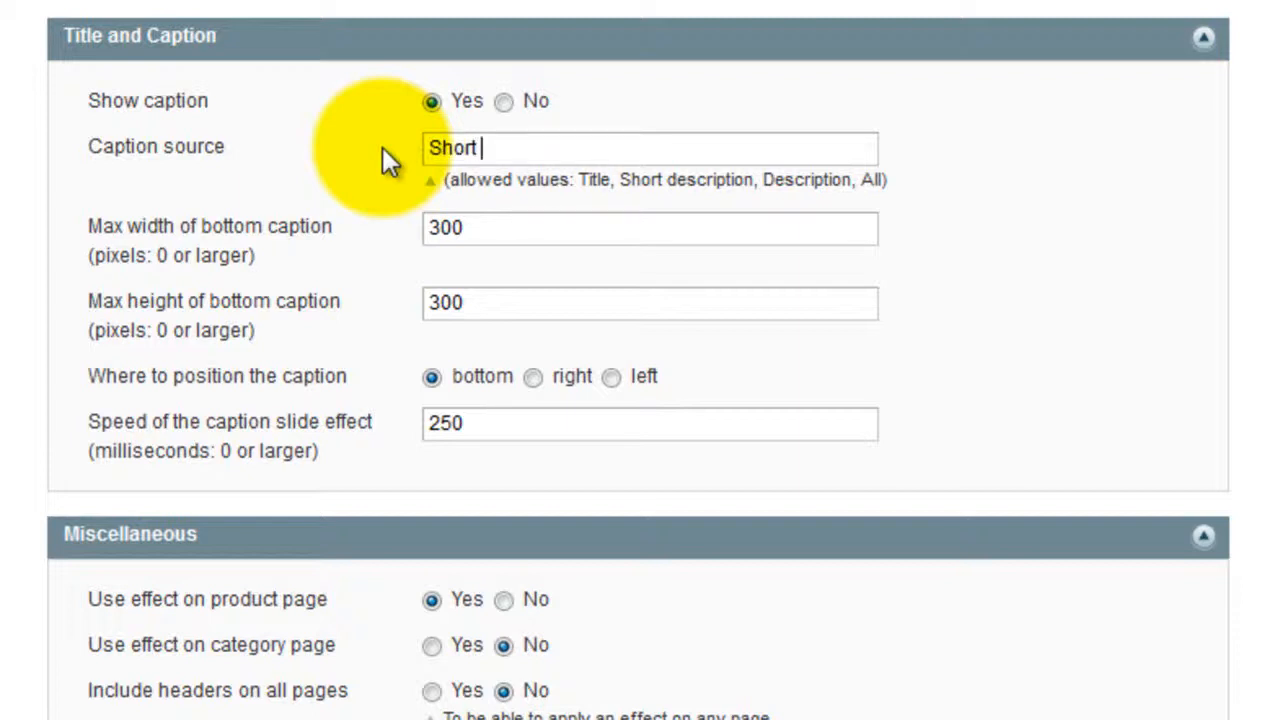
text(description)
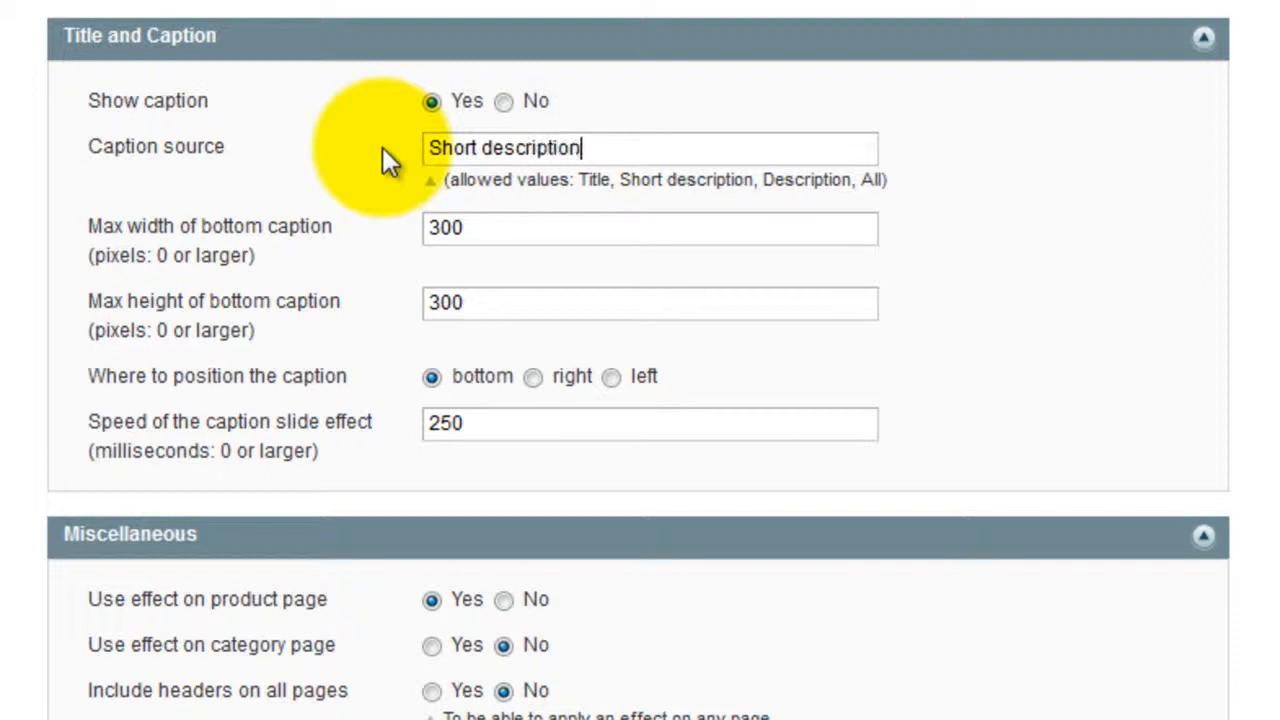
scroll(down, 3)
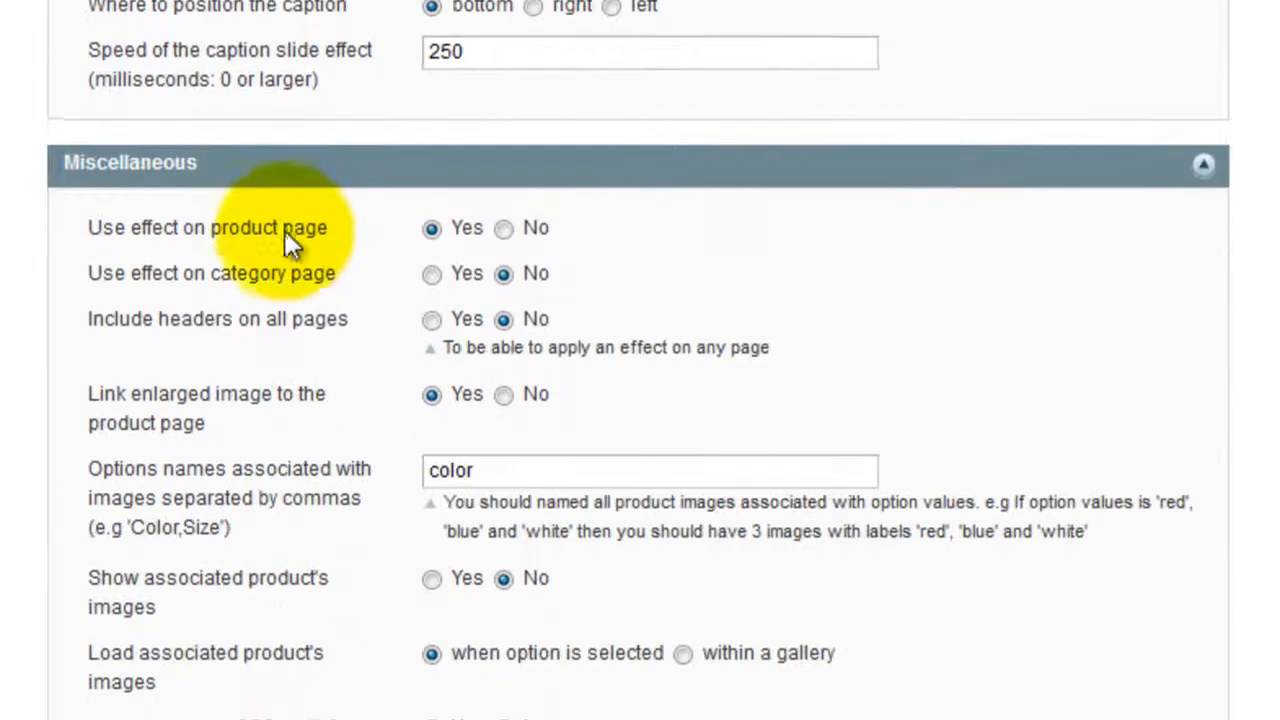
- Set background opacity to 30 and fade colour cb09, then save the settings
scroll(down, 3)
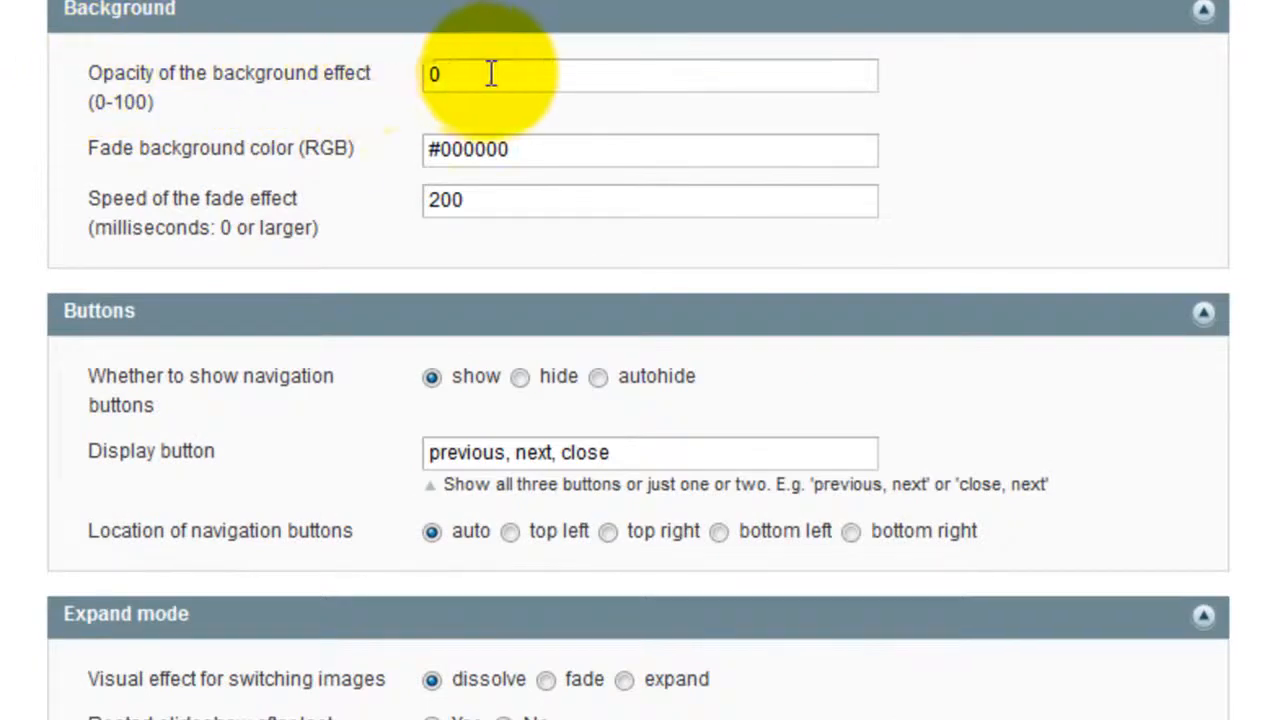
text(30)
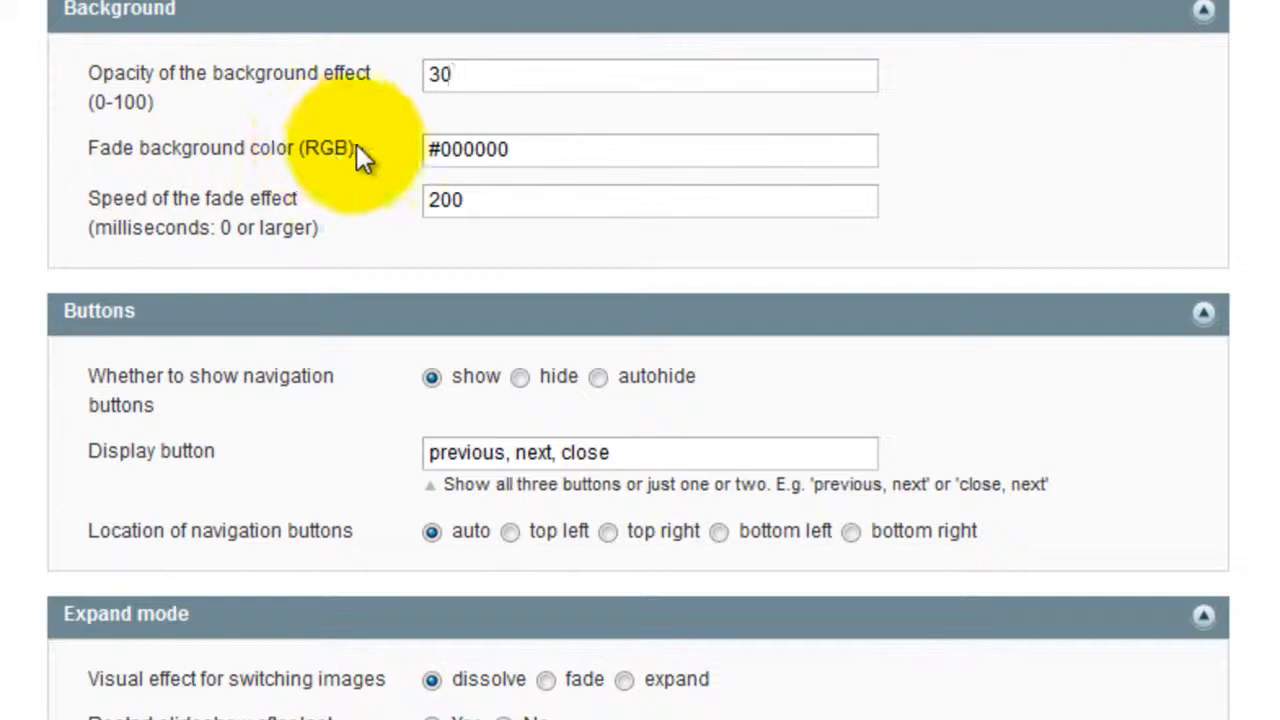
text(cb09)
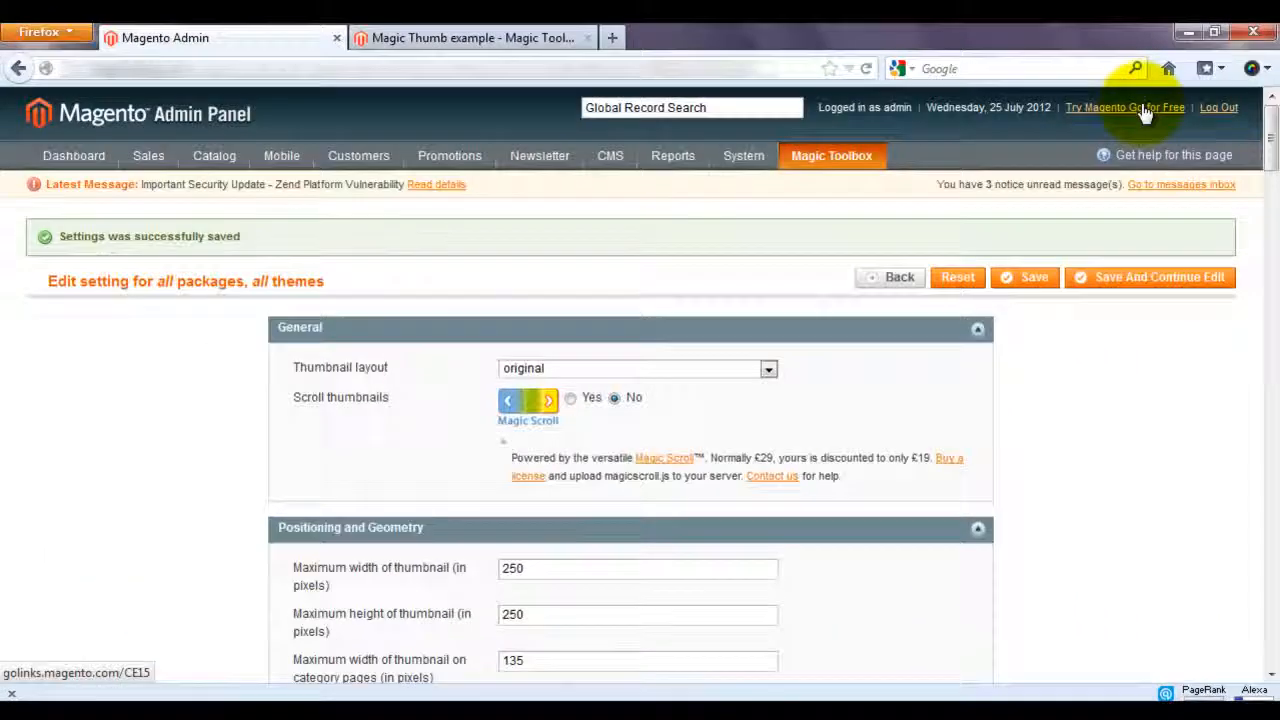
- Return to the Magic Thumb example page showing the enlarged image with its short-description caption
click(470, 36)
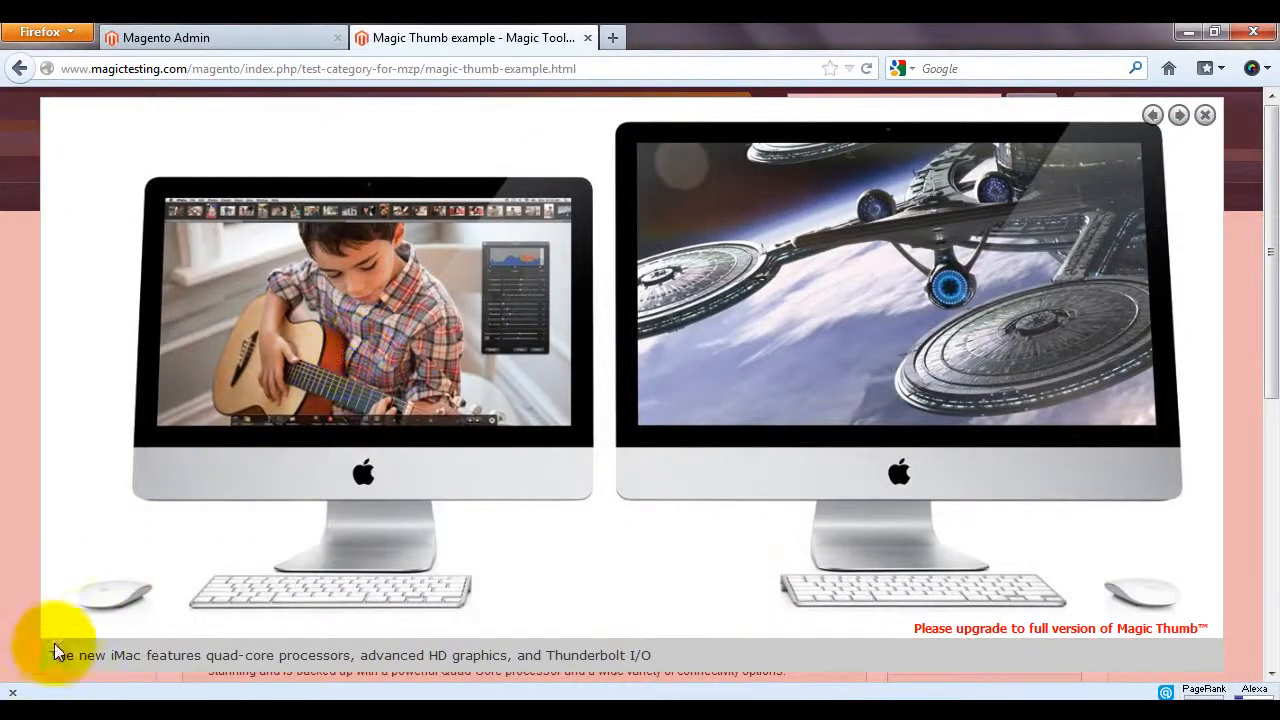
mouse_move(596, 664)
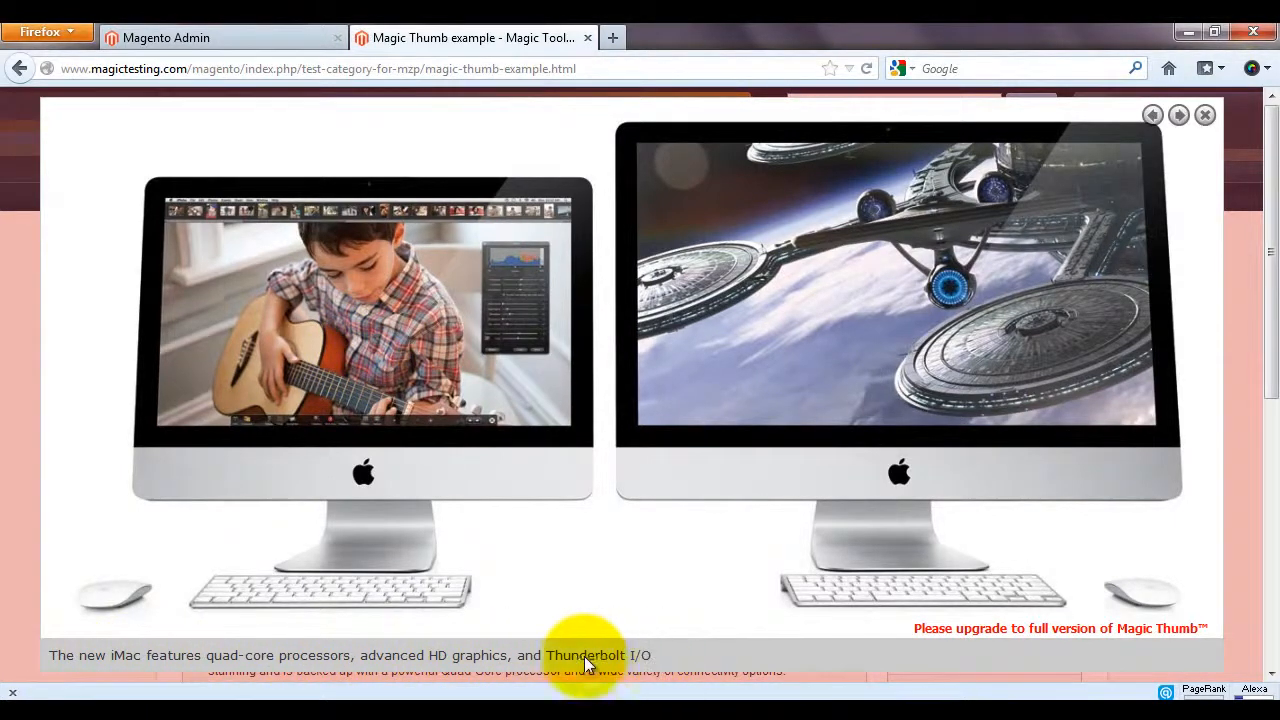
mouse_move(4, 476)
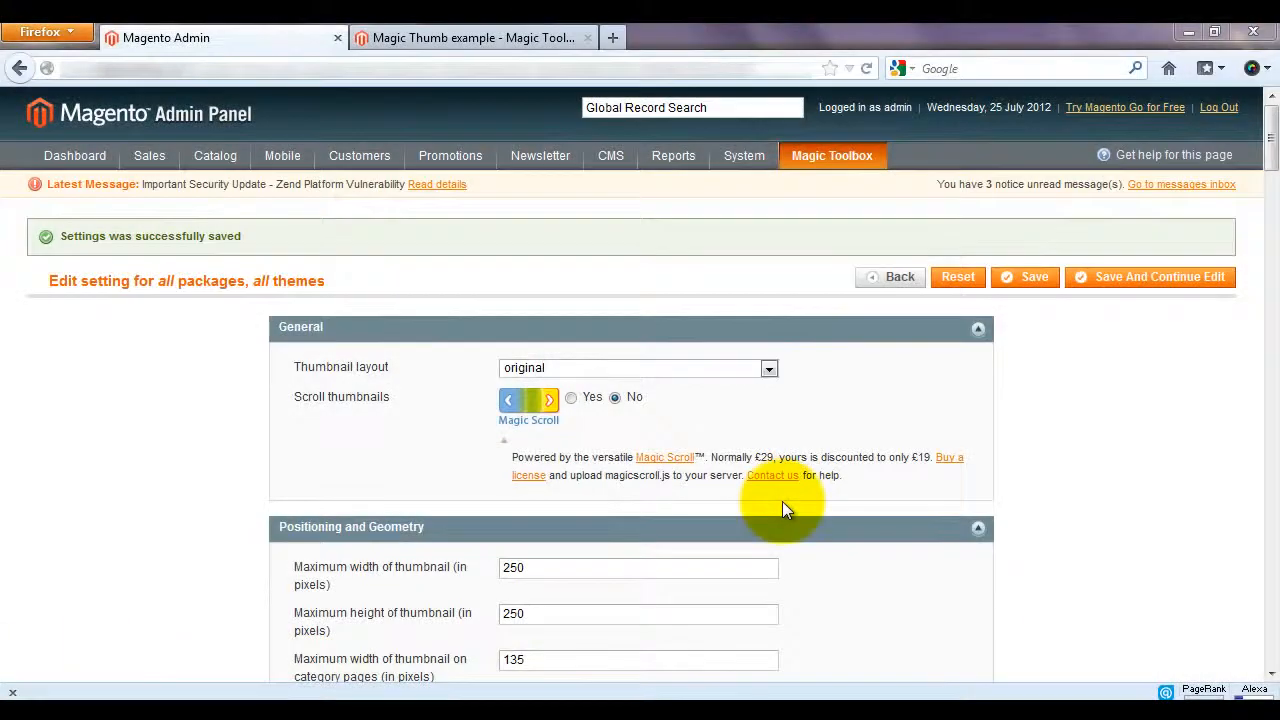
- Review the settings down to Miscellaneous and set 'Include headers on all pages' to Yes
scroll(down, 3)
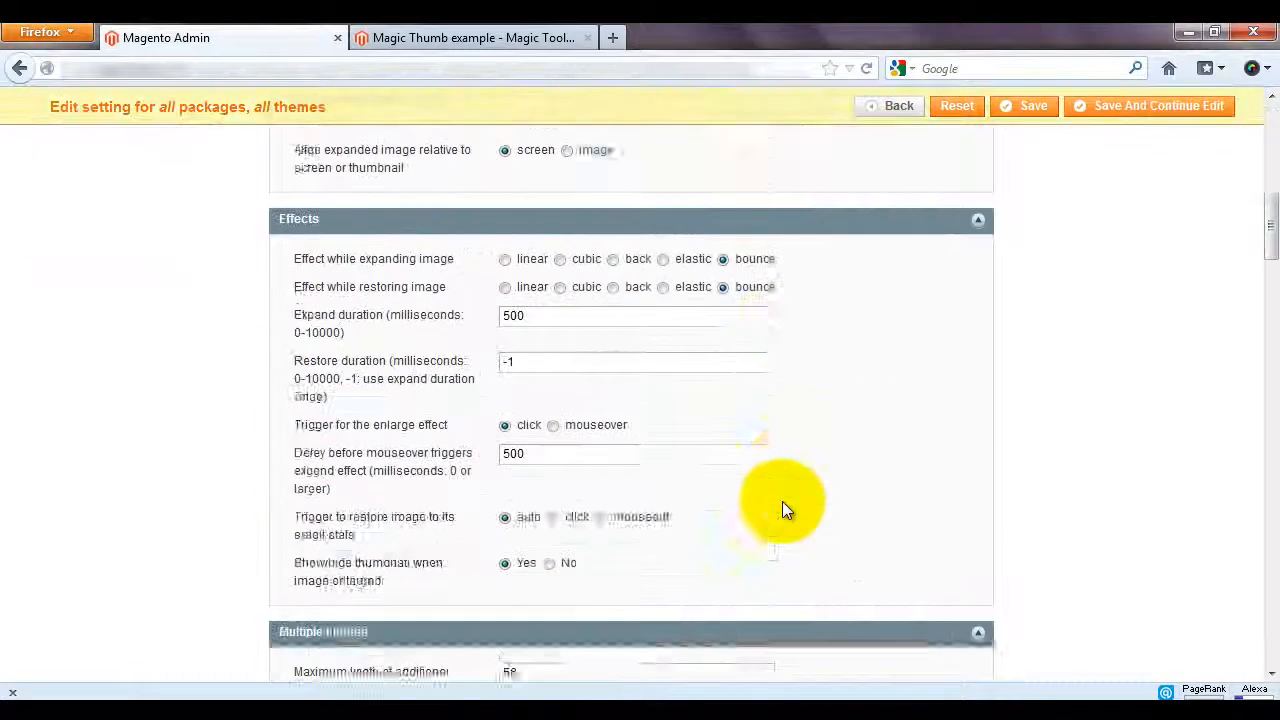
scroll(down, 3)
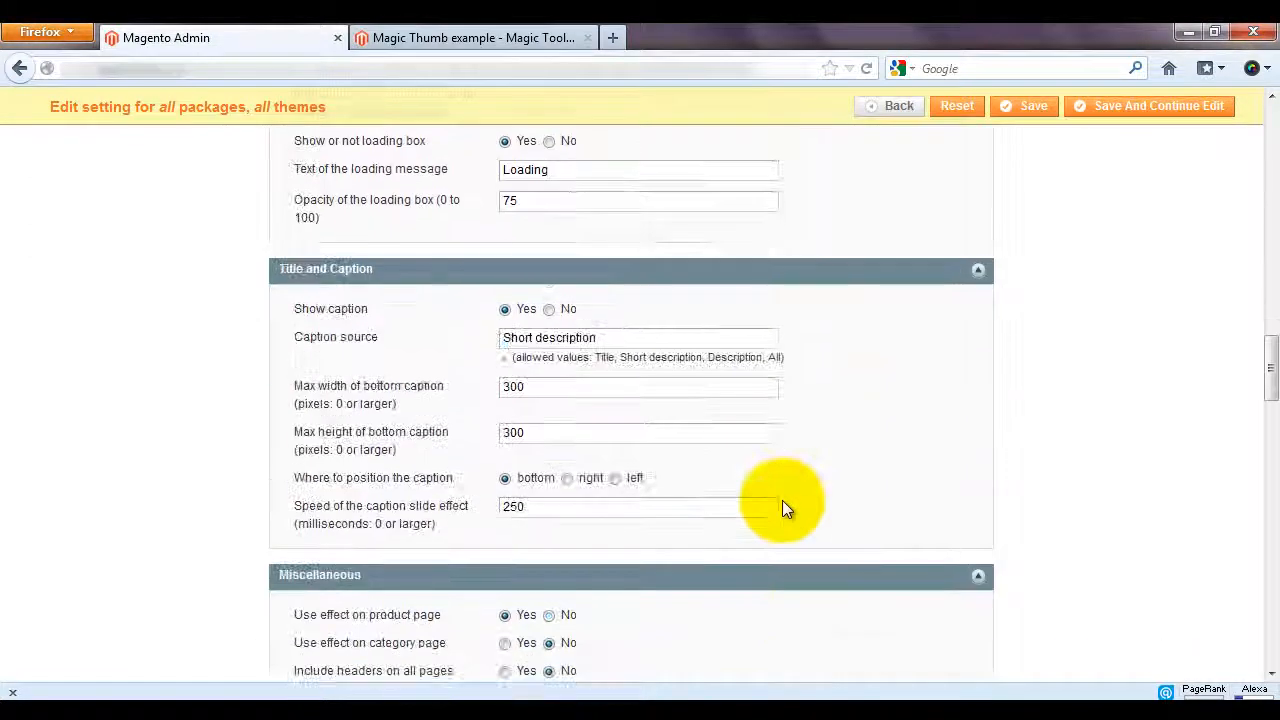
scroll(down, 3)
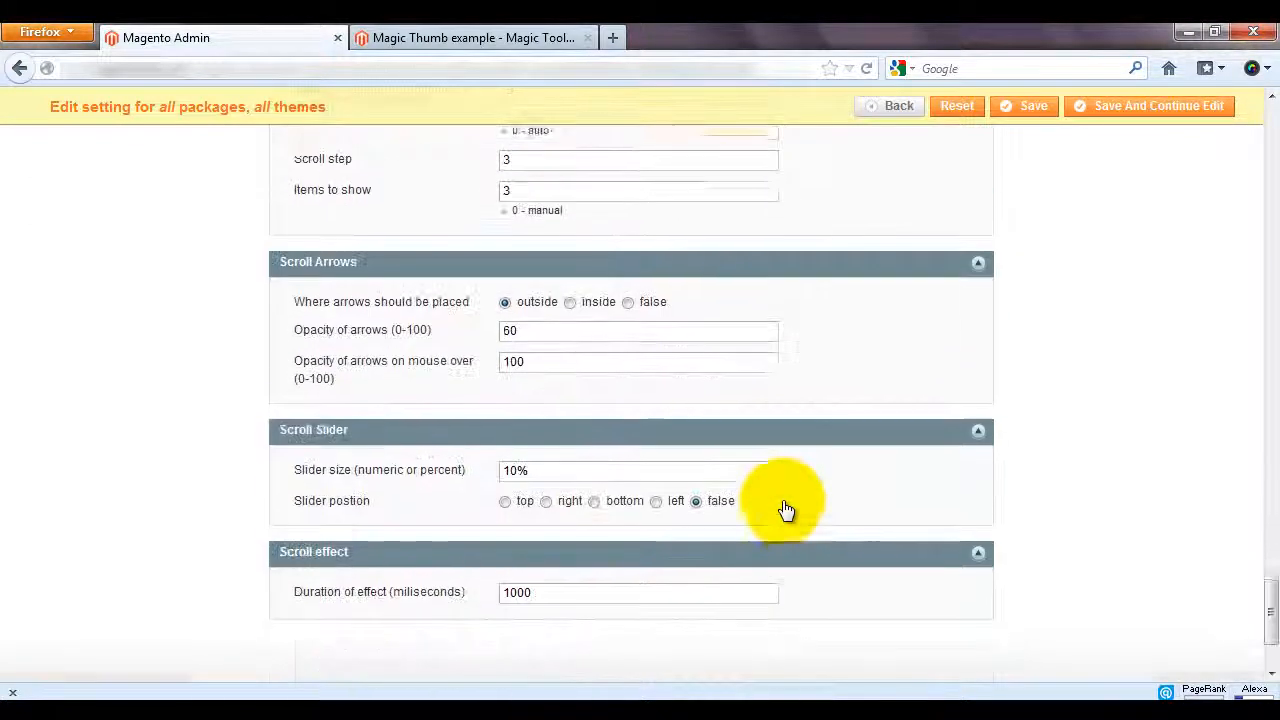
scroll(down, 3)
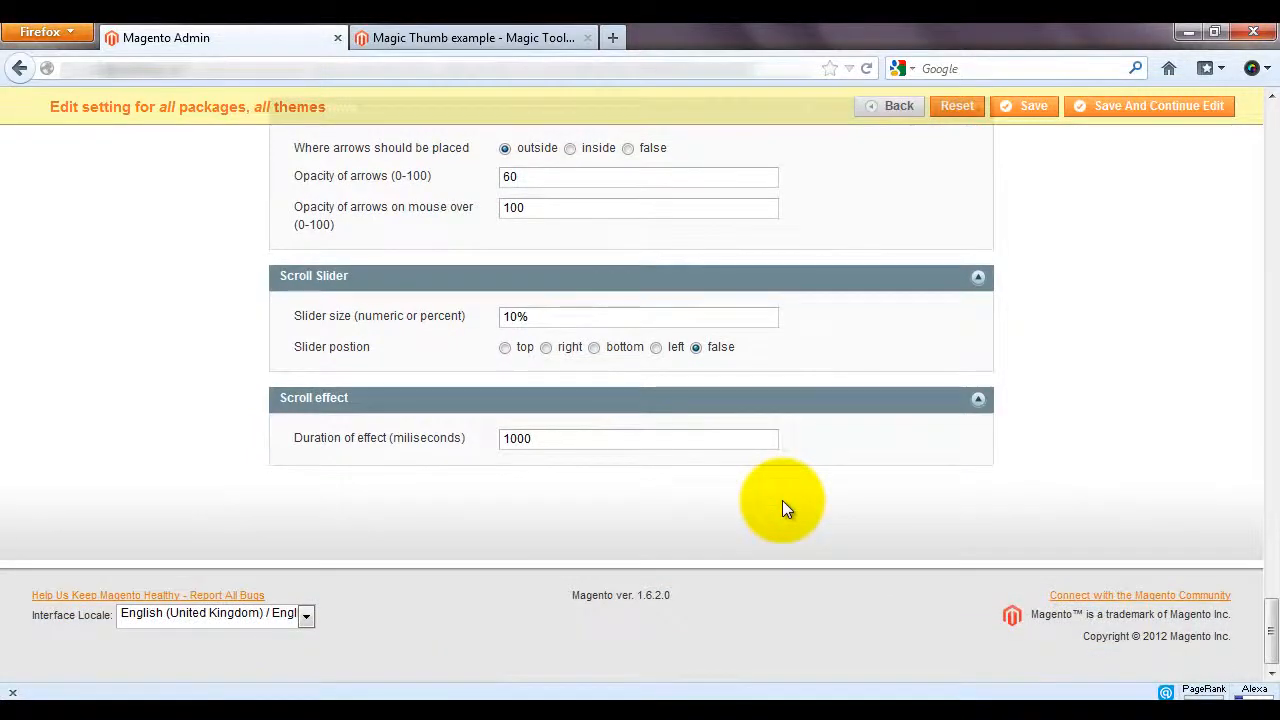
click(1032, 106)
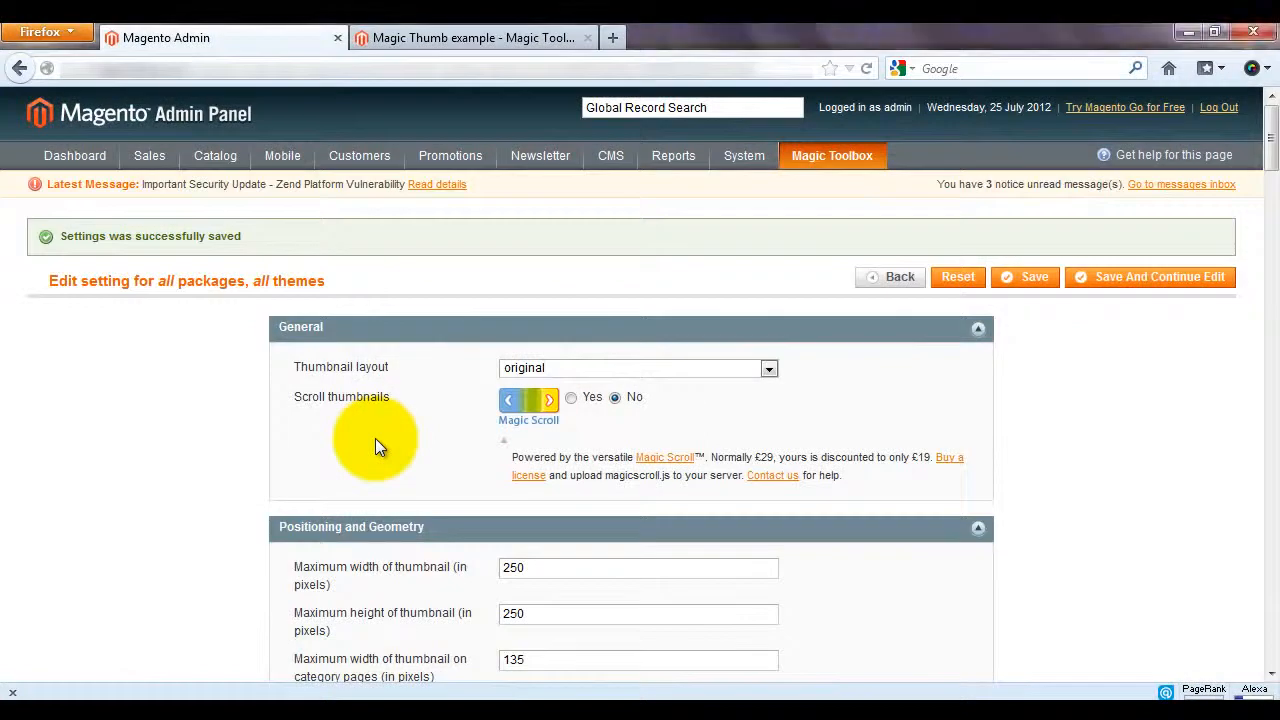
scroll(down, 3)
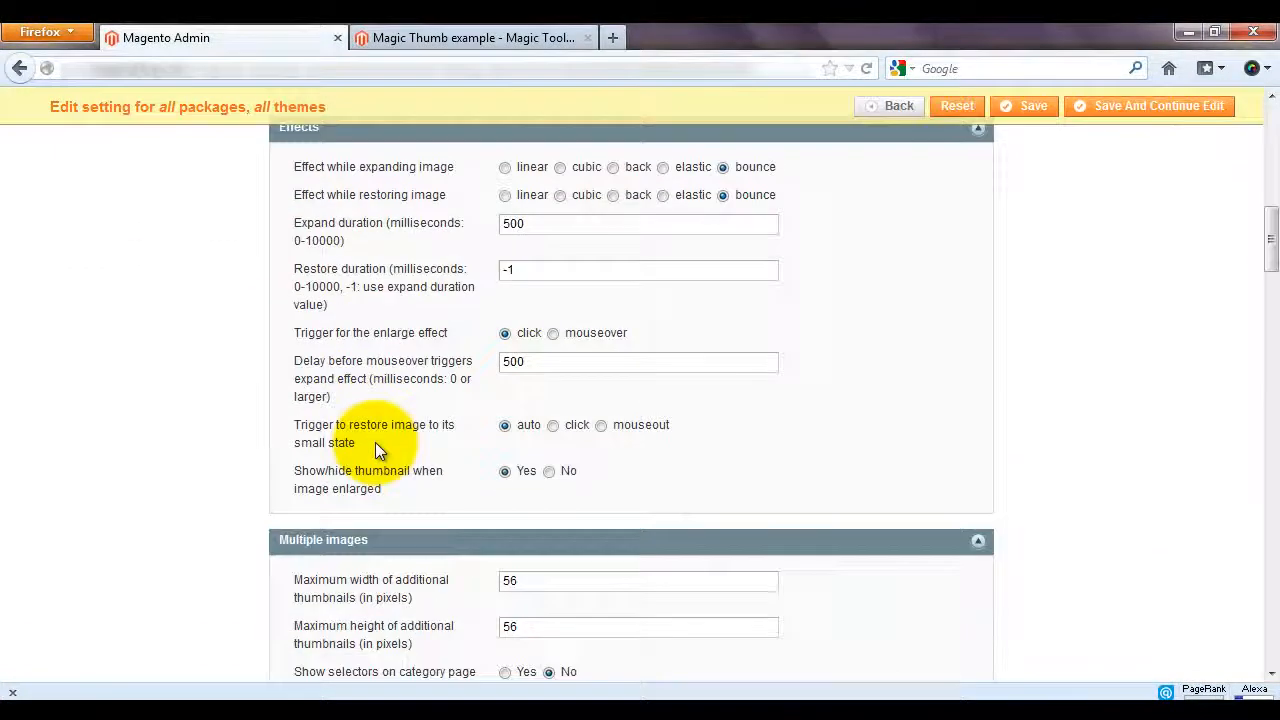
scroll(down, 3)
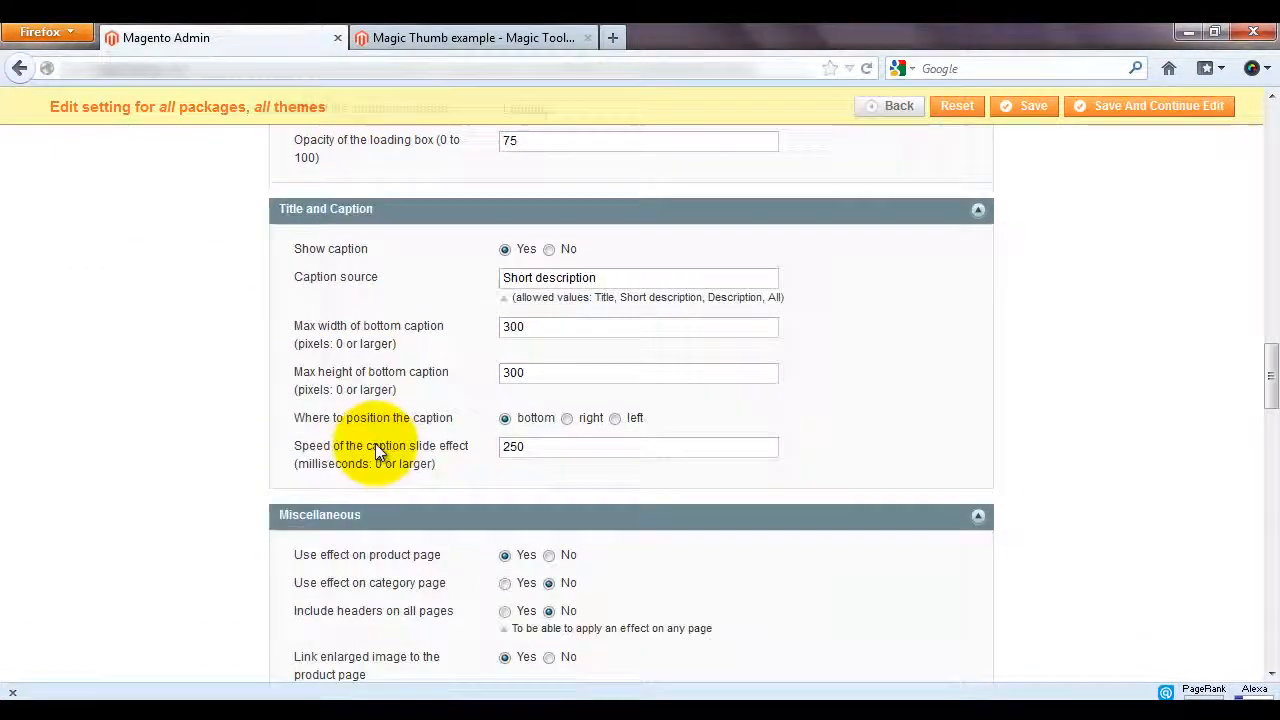
scroll(down, 3)
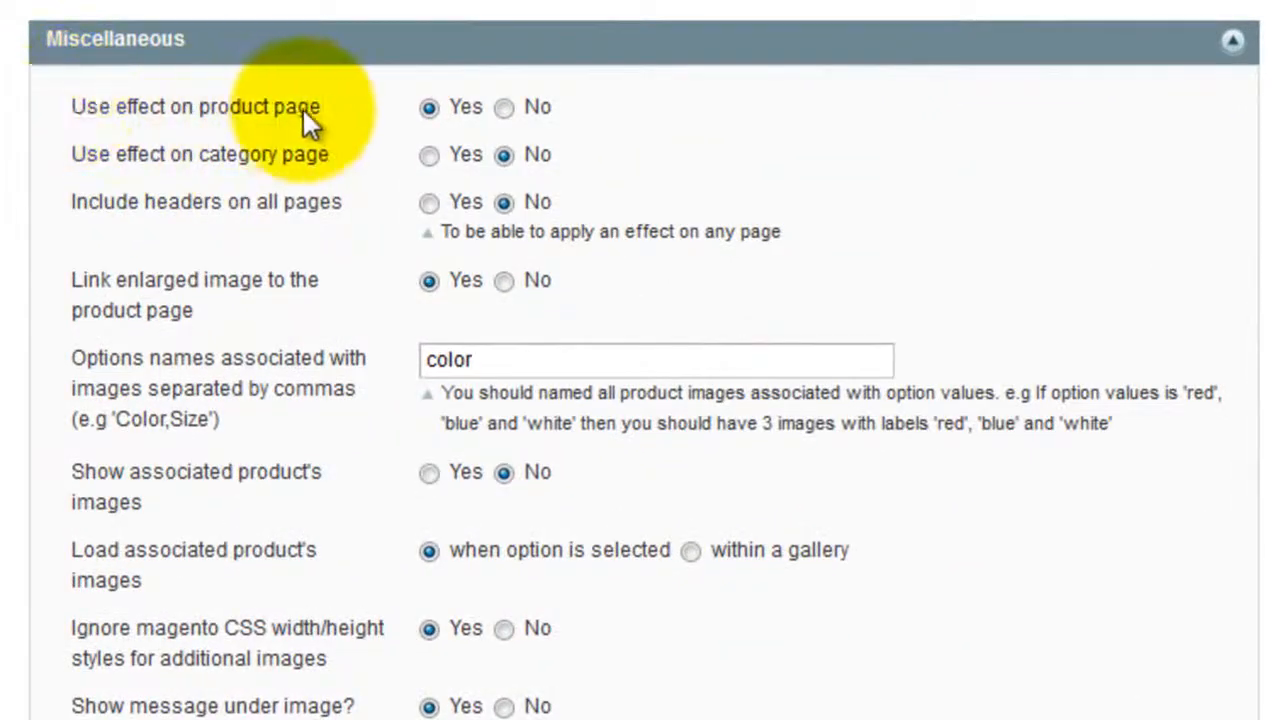
mouse_move(80, 170)
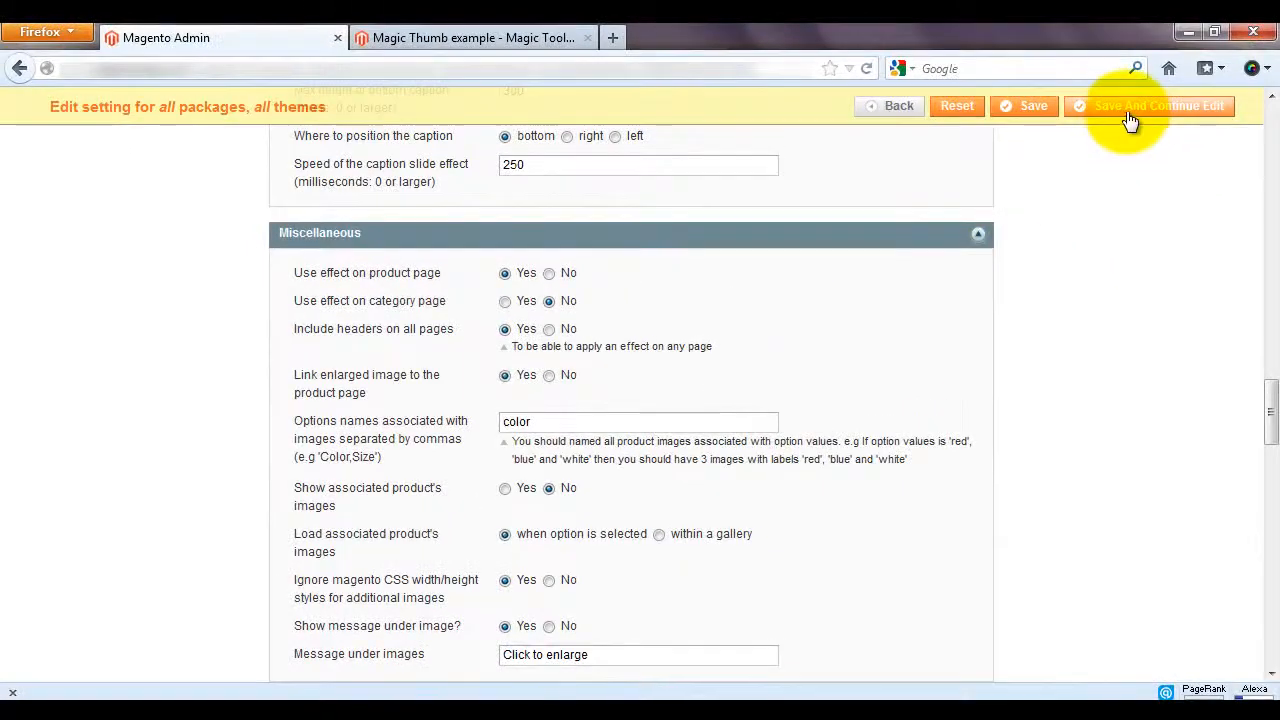
- Save with Save And Continue Edit, then view the storefront home page
click(1148, 106)
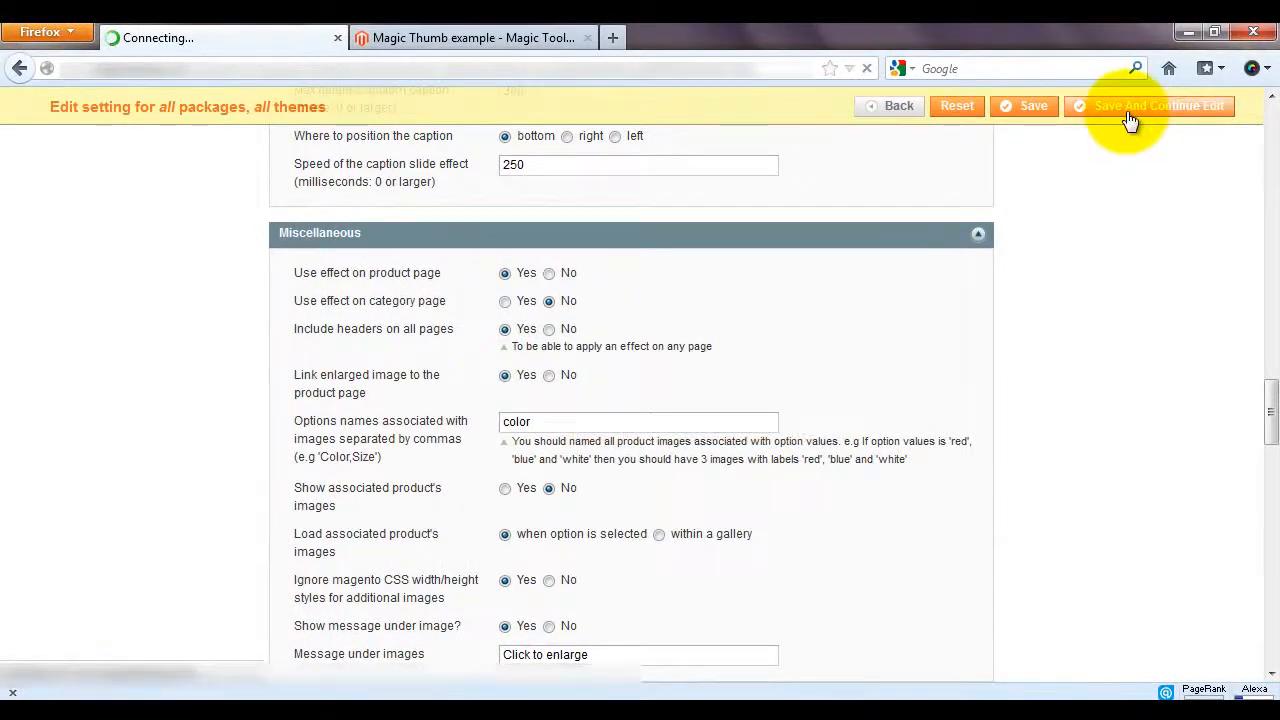
click(1150, 106)
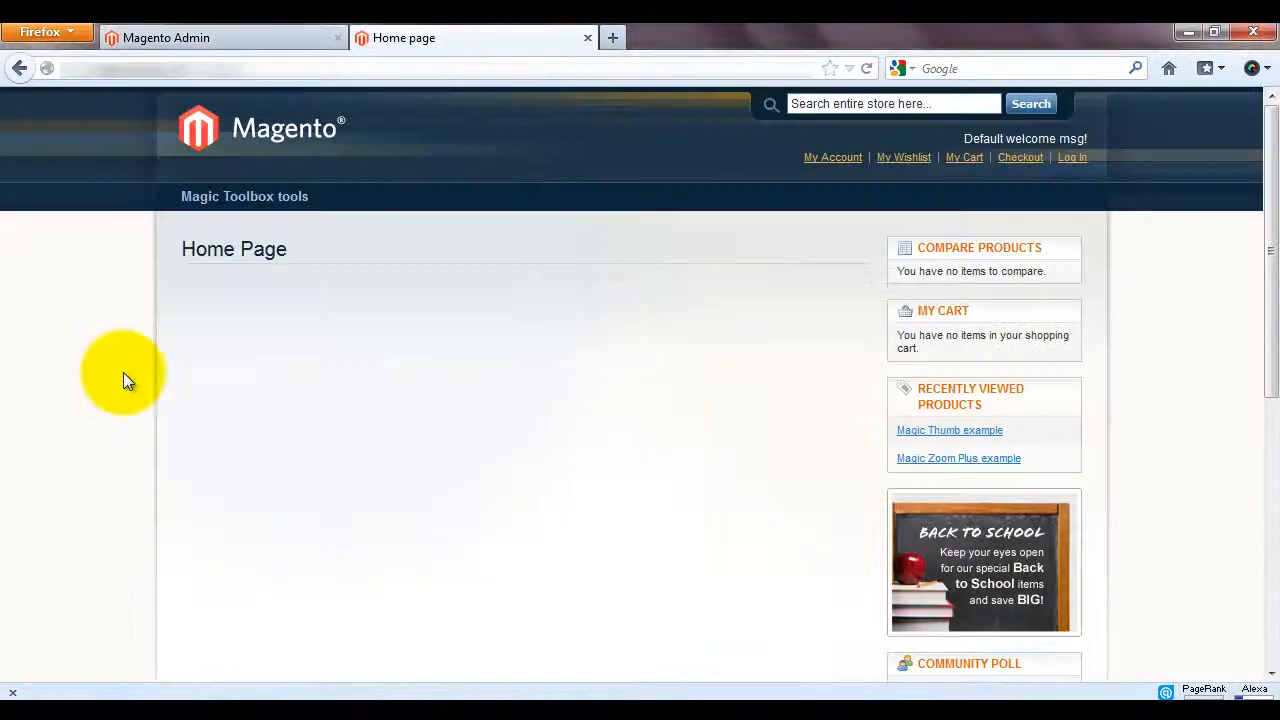
mouse_move(248, 450)
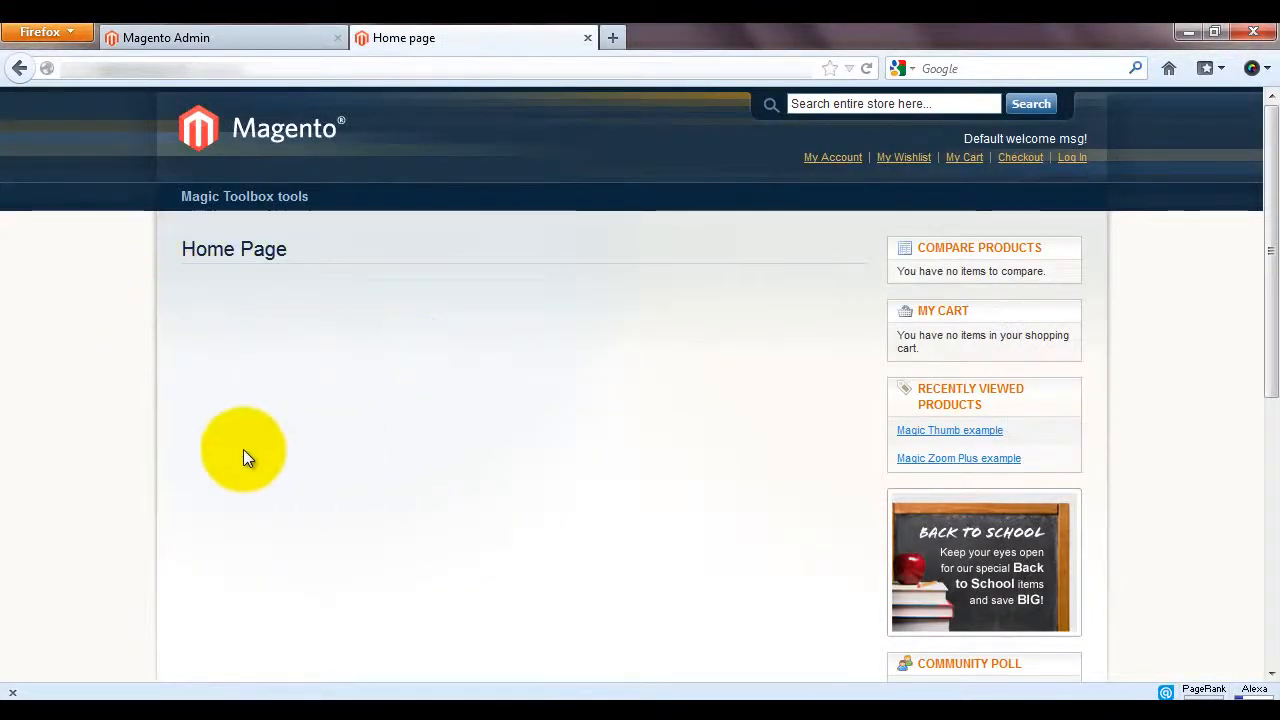
mouse_move(178, 276)
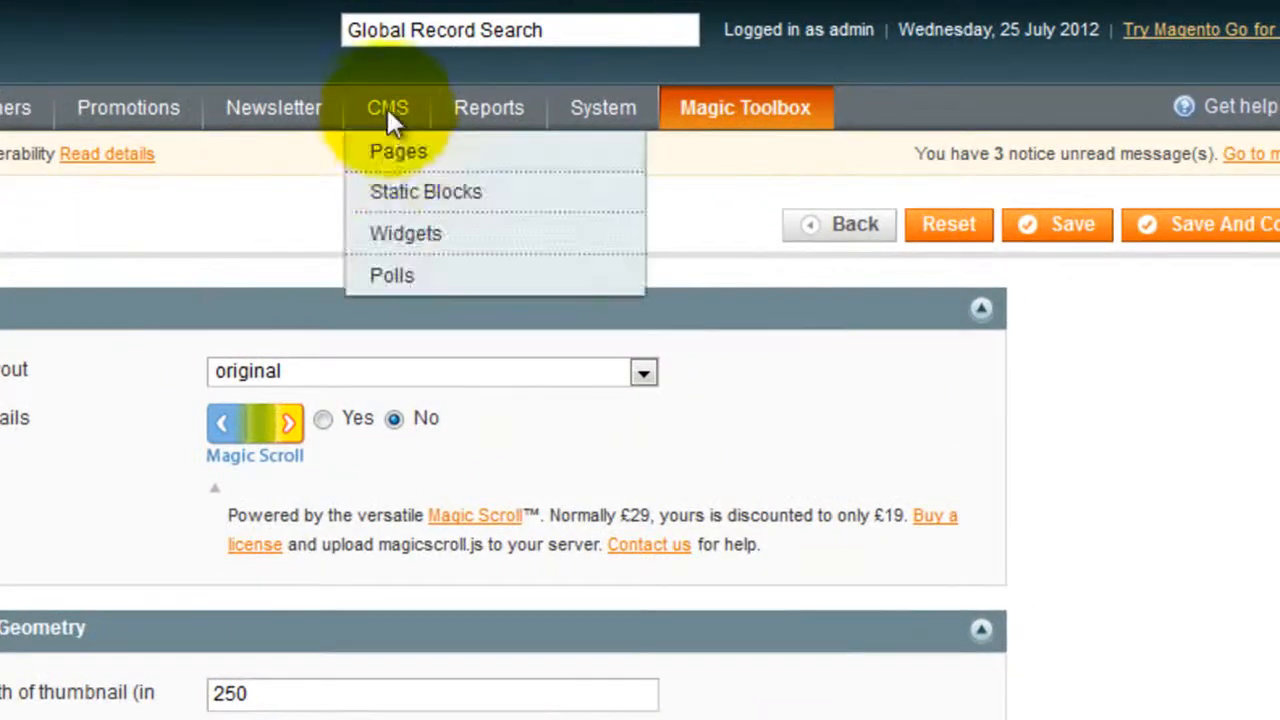
- Go to CMS > Pages to reach the Home Page content's HTML source
click(396, 152)
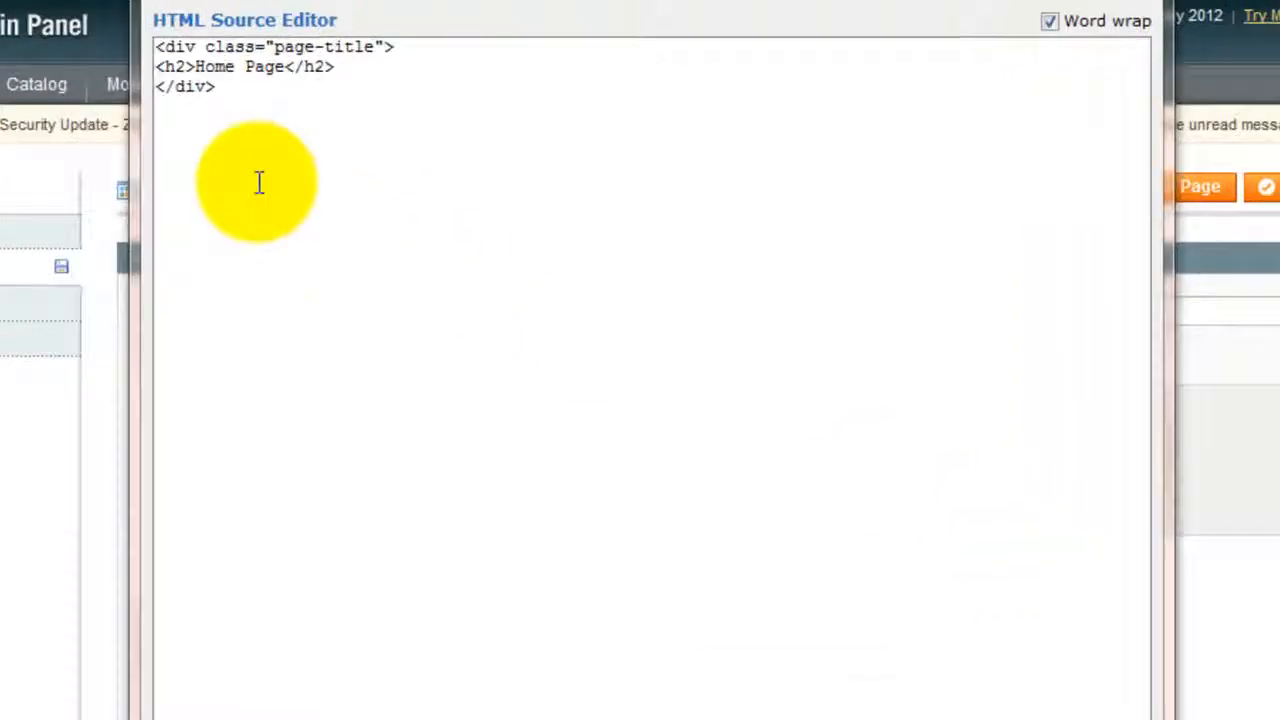
- Insert the MagicThumb anchor code and replace the placeholder image names with the iMac image files
text(<a href="big.jpg" class="MagicThumb"><img src="small.jpg"/></a>)
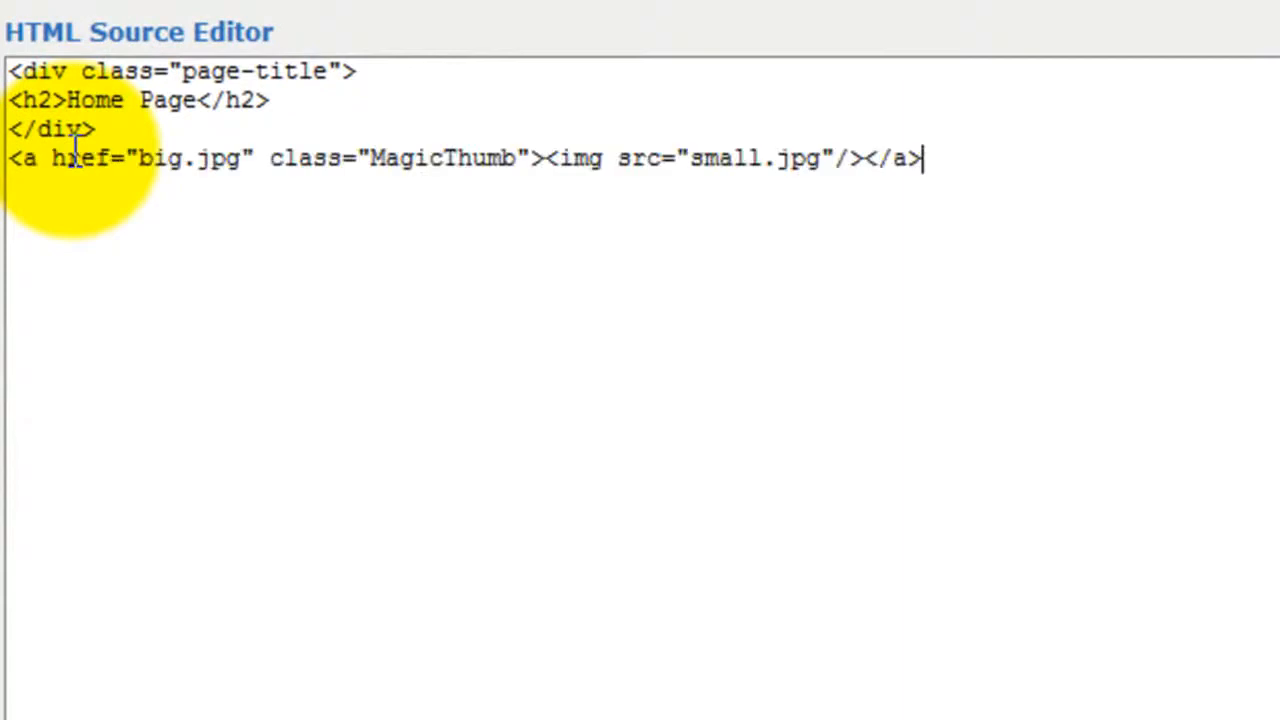
drag(48, 158, 184, 158)
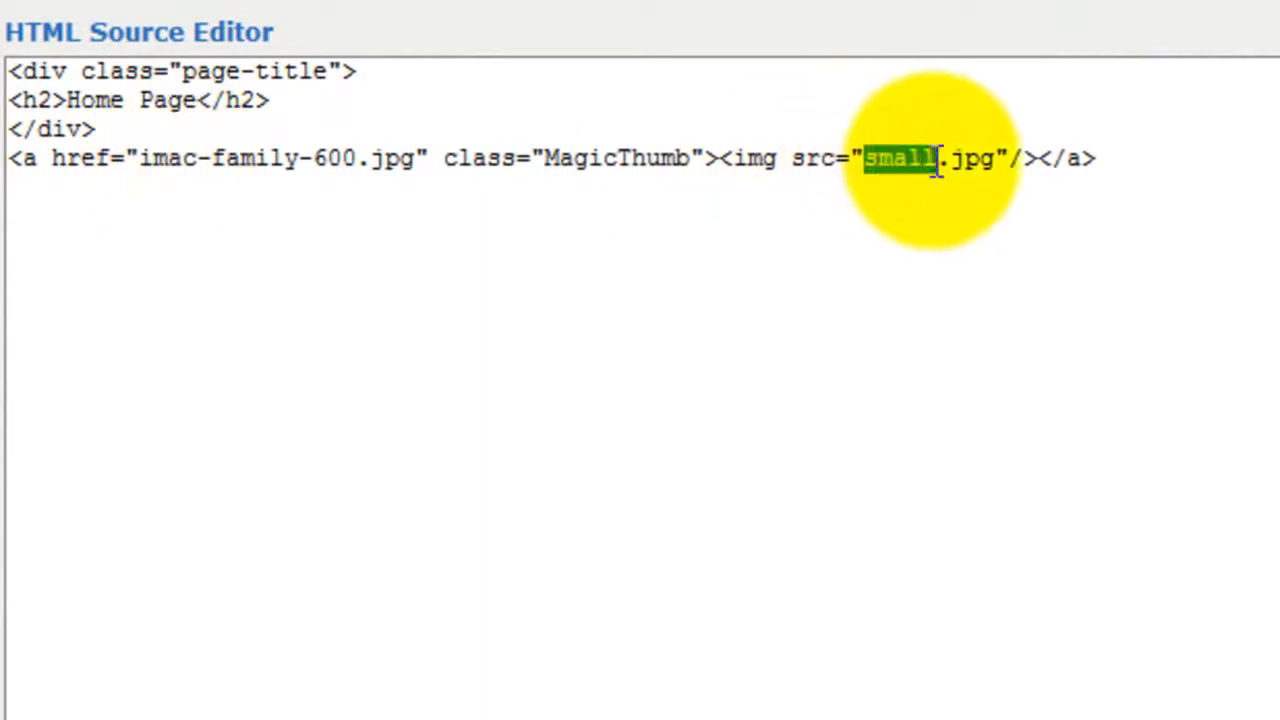
text(imac-family-50)
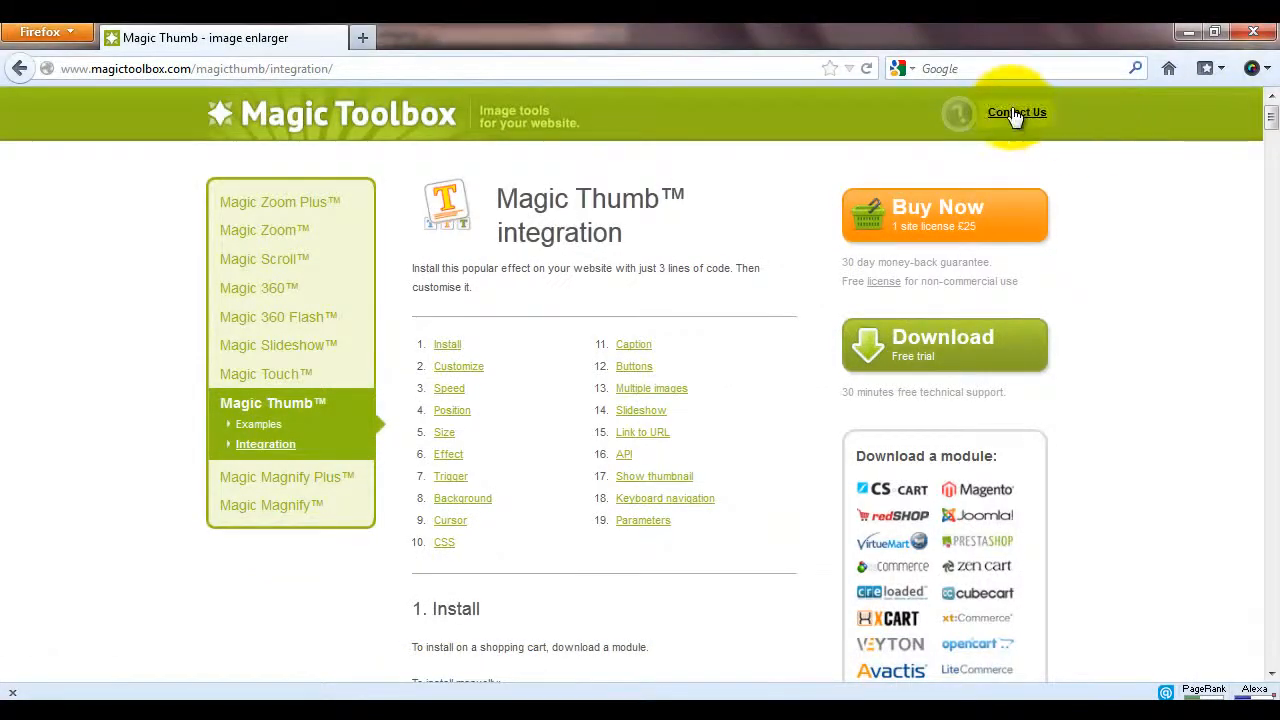
- Go to the Magic Toolbox Contact Us page with the support request form
click(1016, 112)
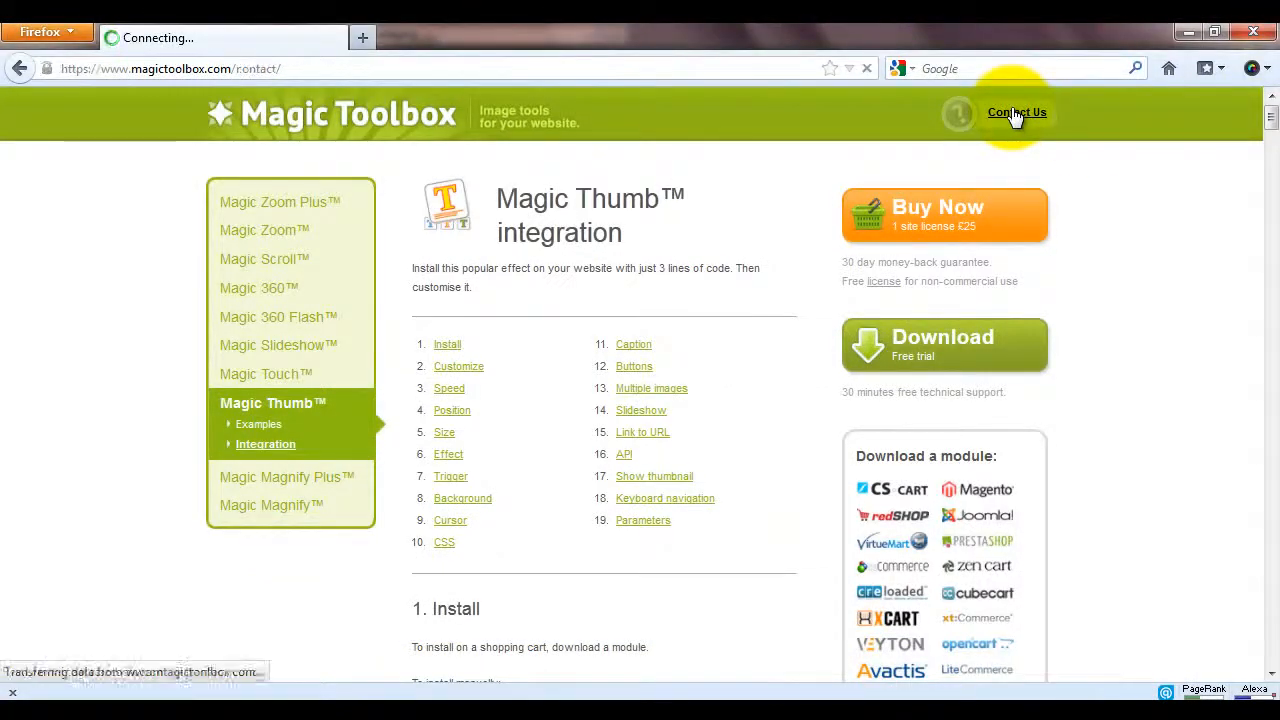
click(1016, 112)
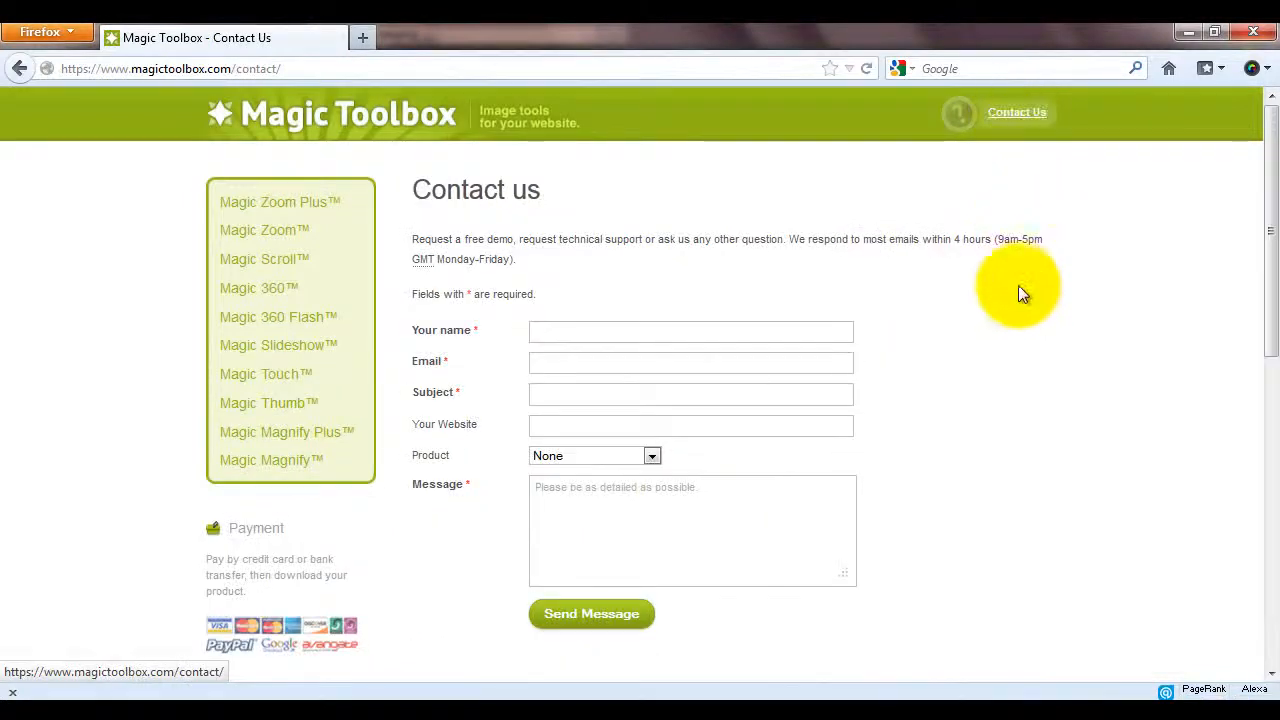
mouse_move(988, 440)
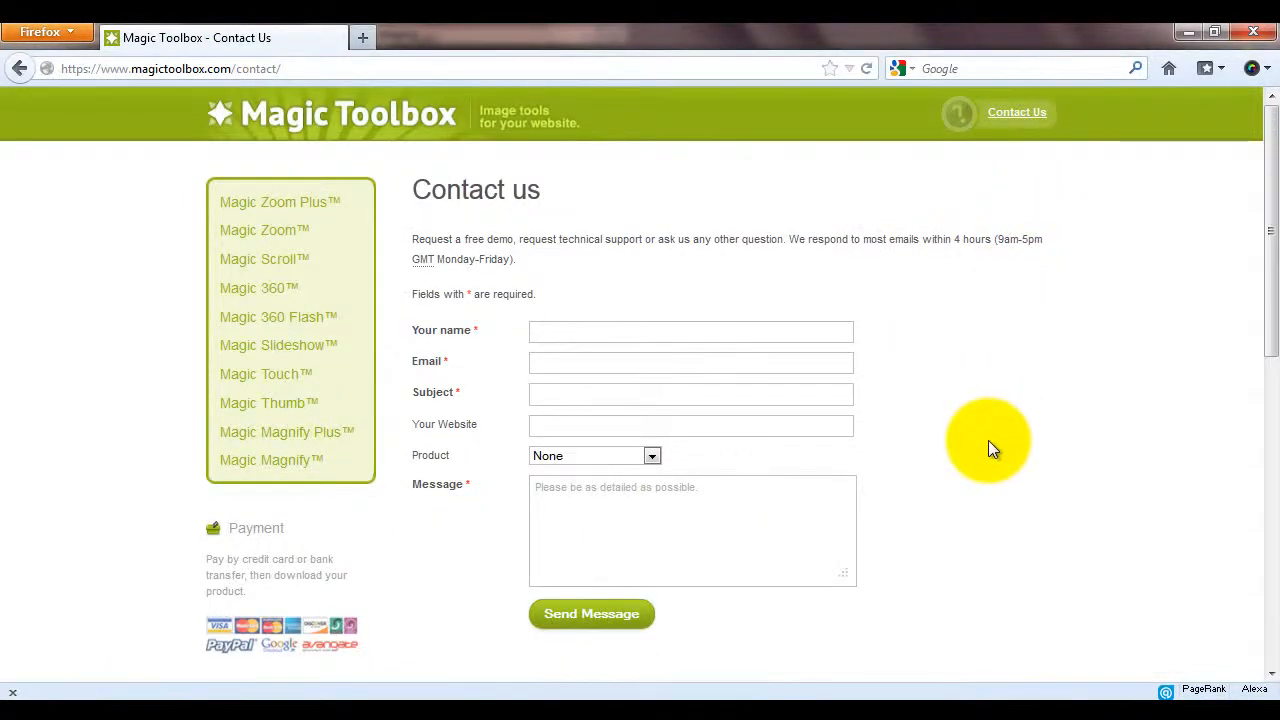